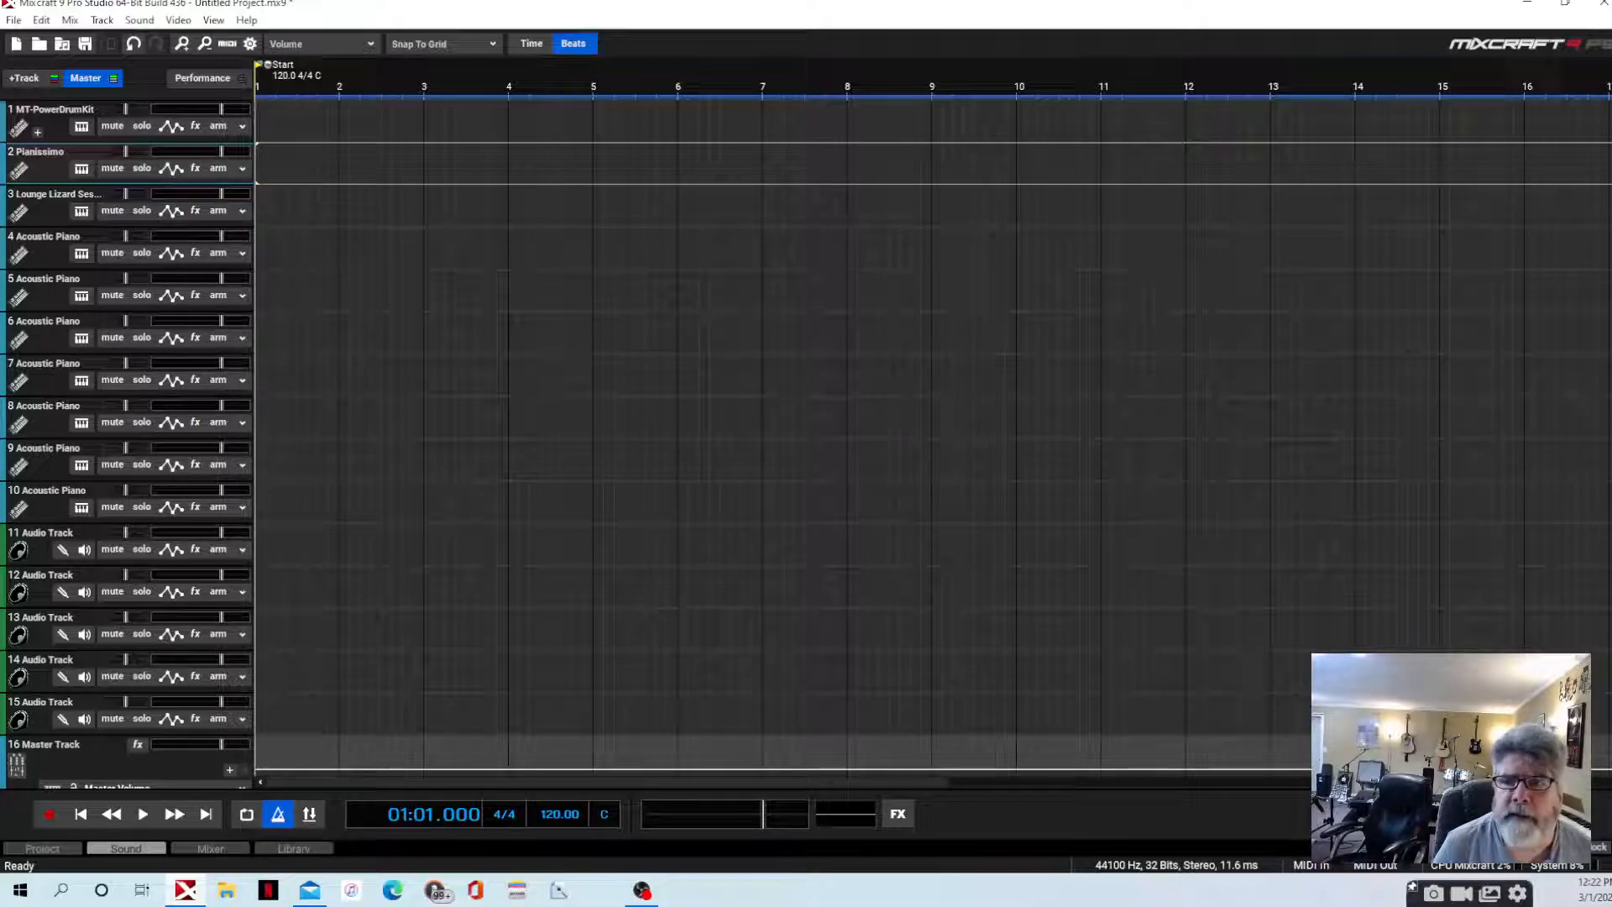
Bring up track 2's instrument settings showing Pianissimo on the Solo Grand preset
click(80, 168)
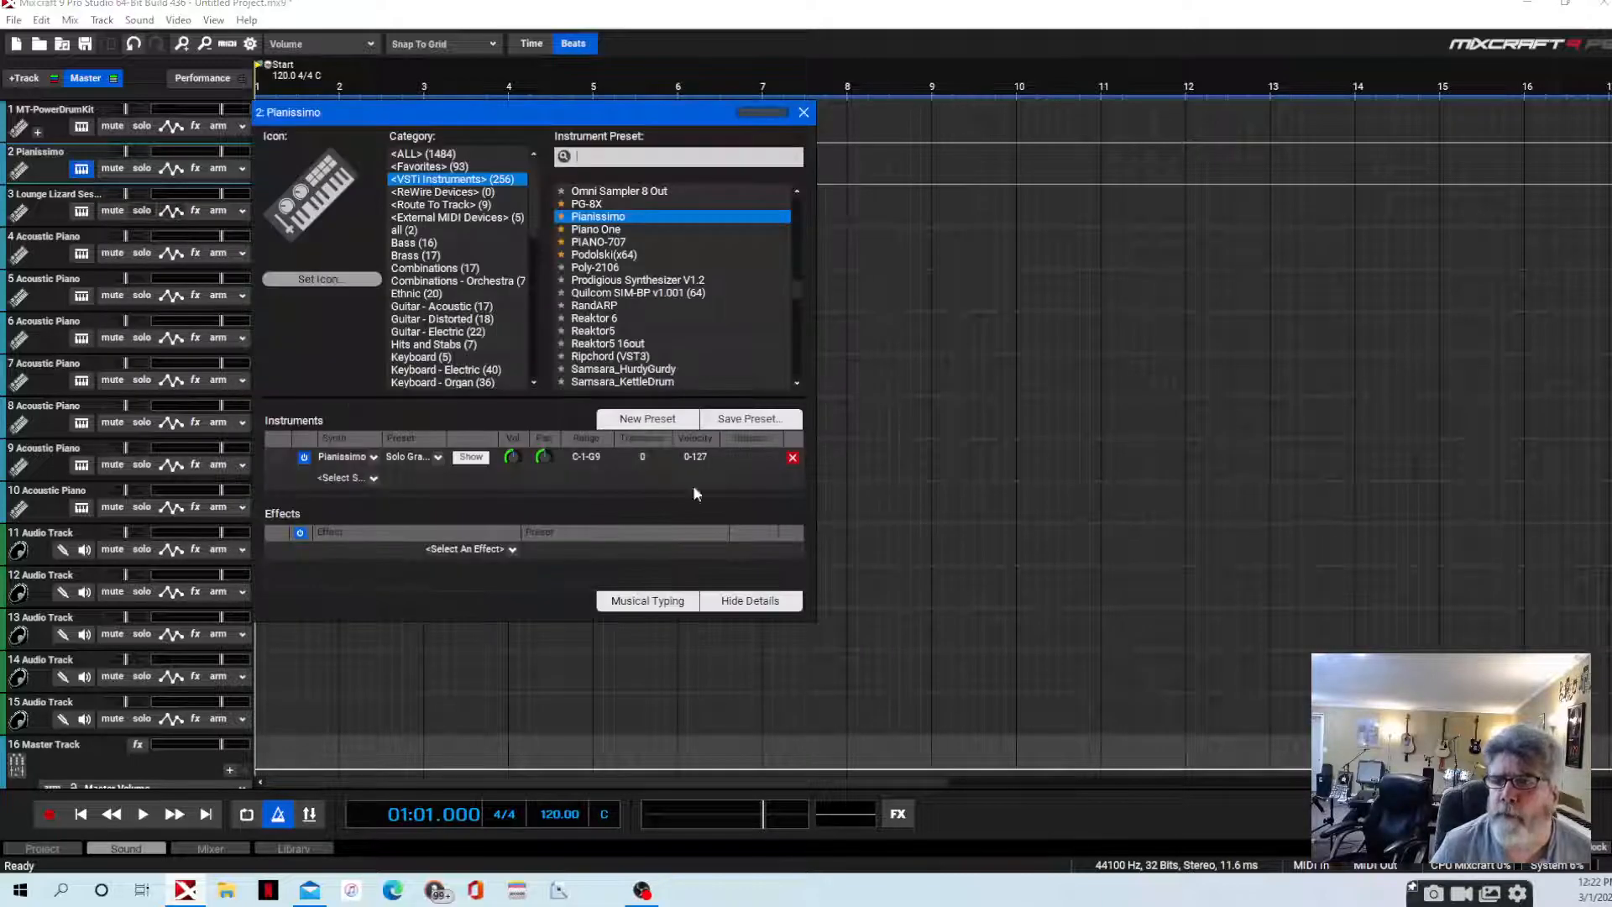
click(470, 456)
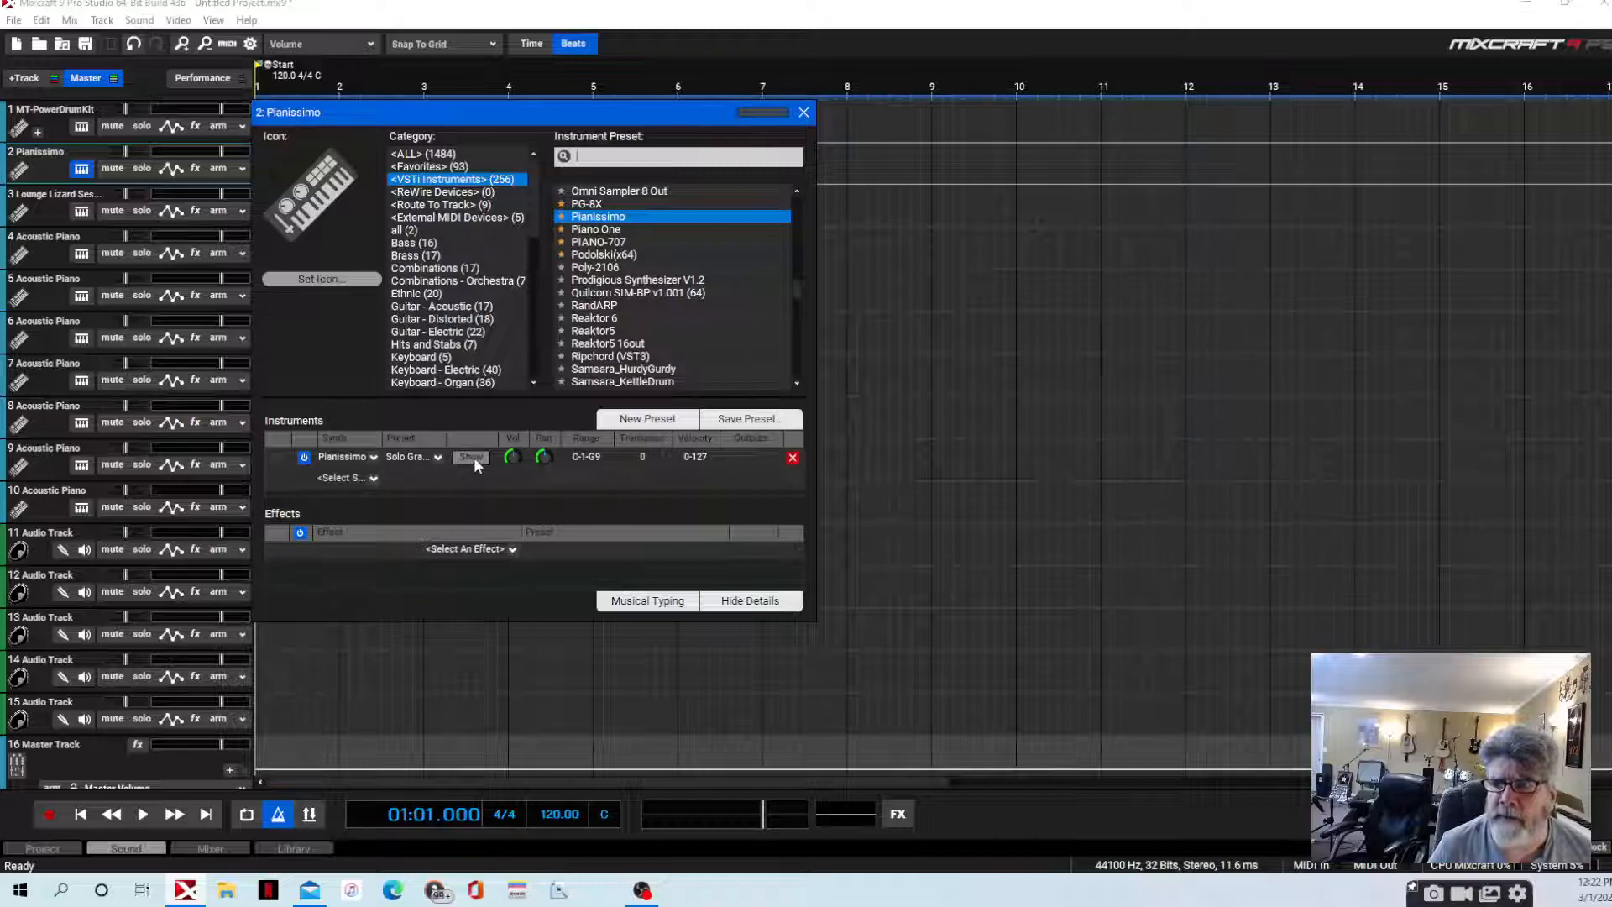
Show the Pianissimo grand piano window and play a note to hear it
click(470, 457)
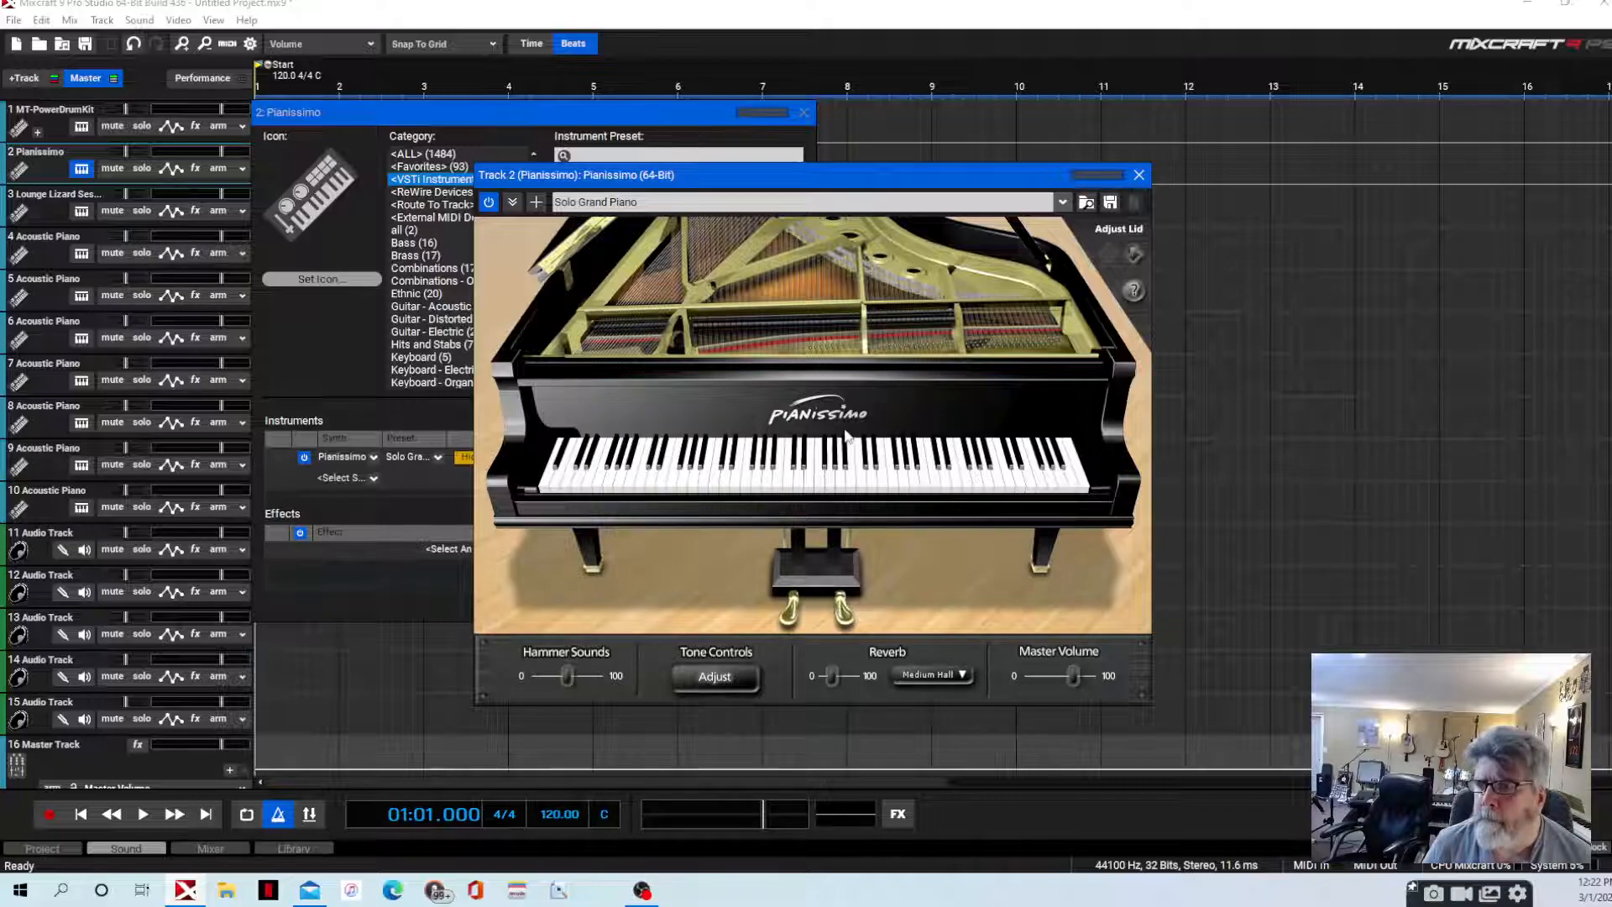
mouse_move(756, 486)
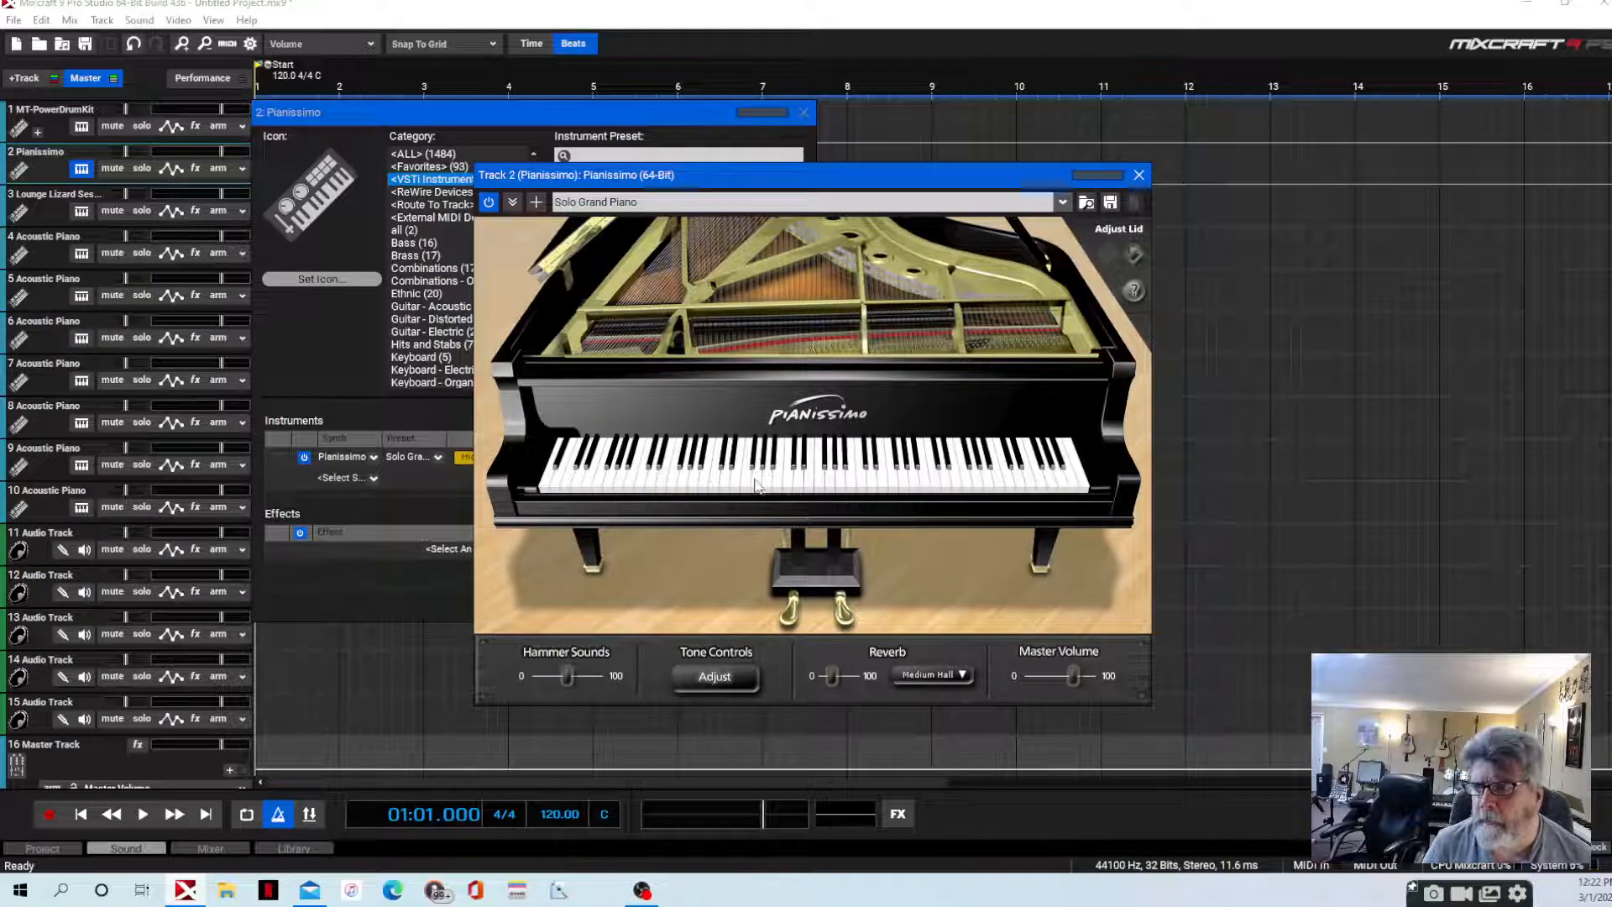
click(1061, 201)
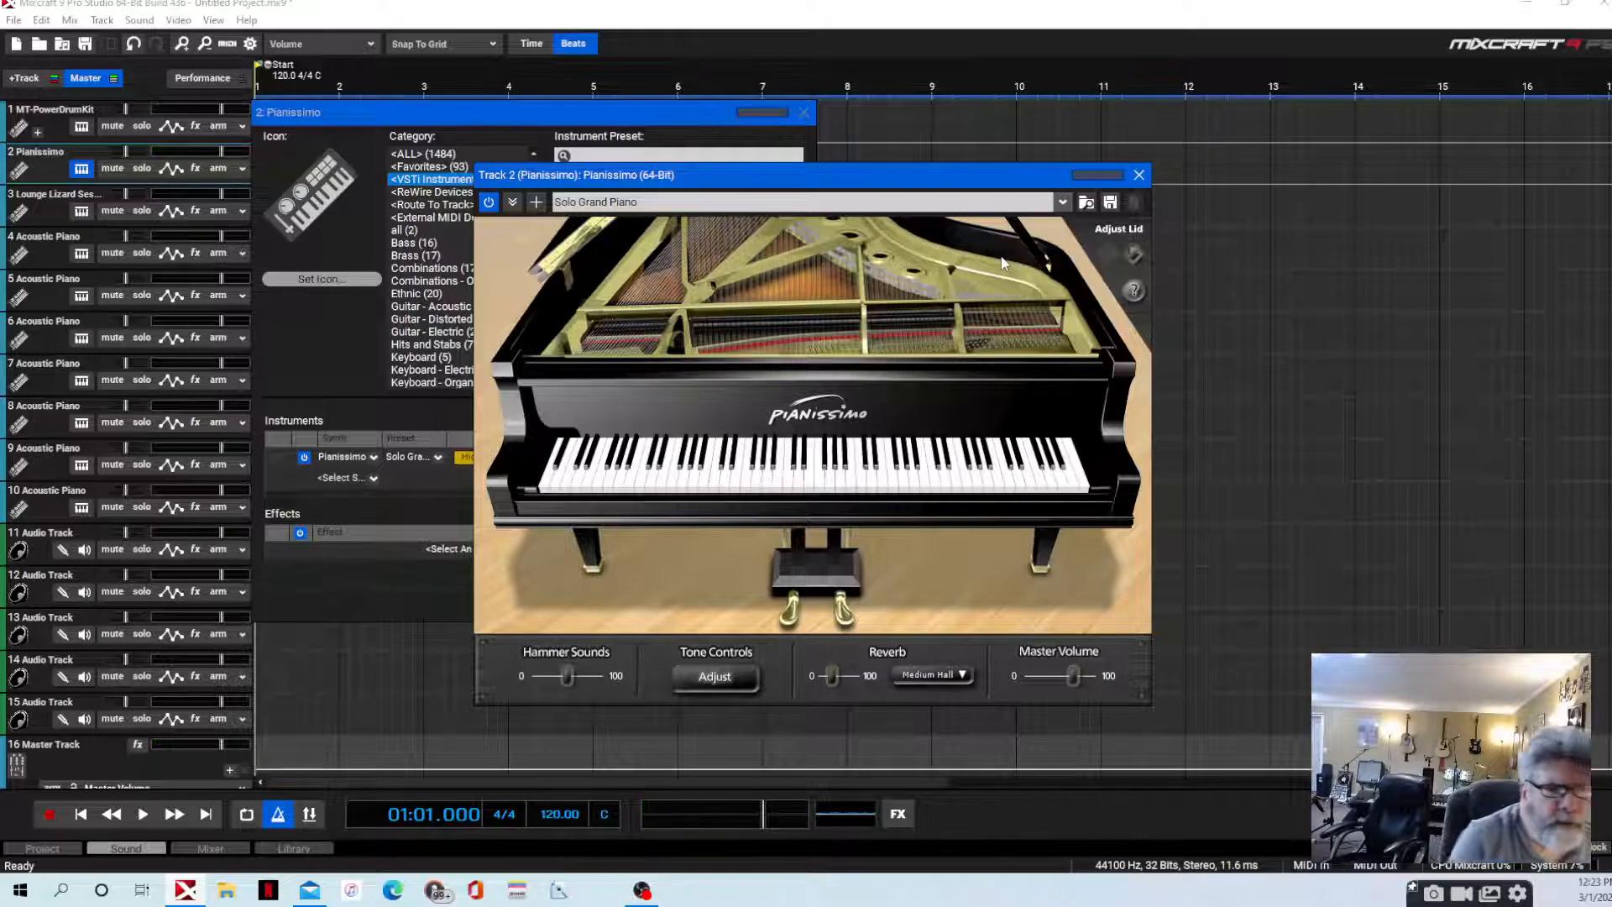
mouse_move(1194, 198)
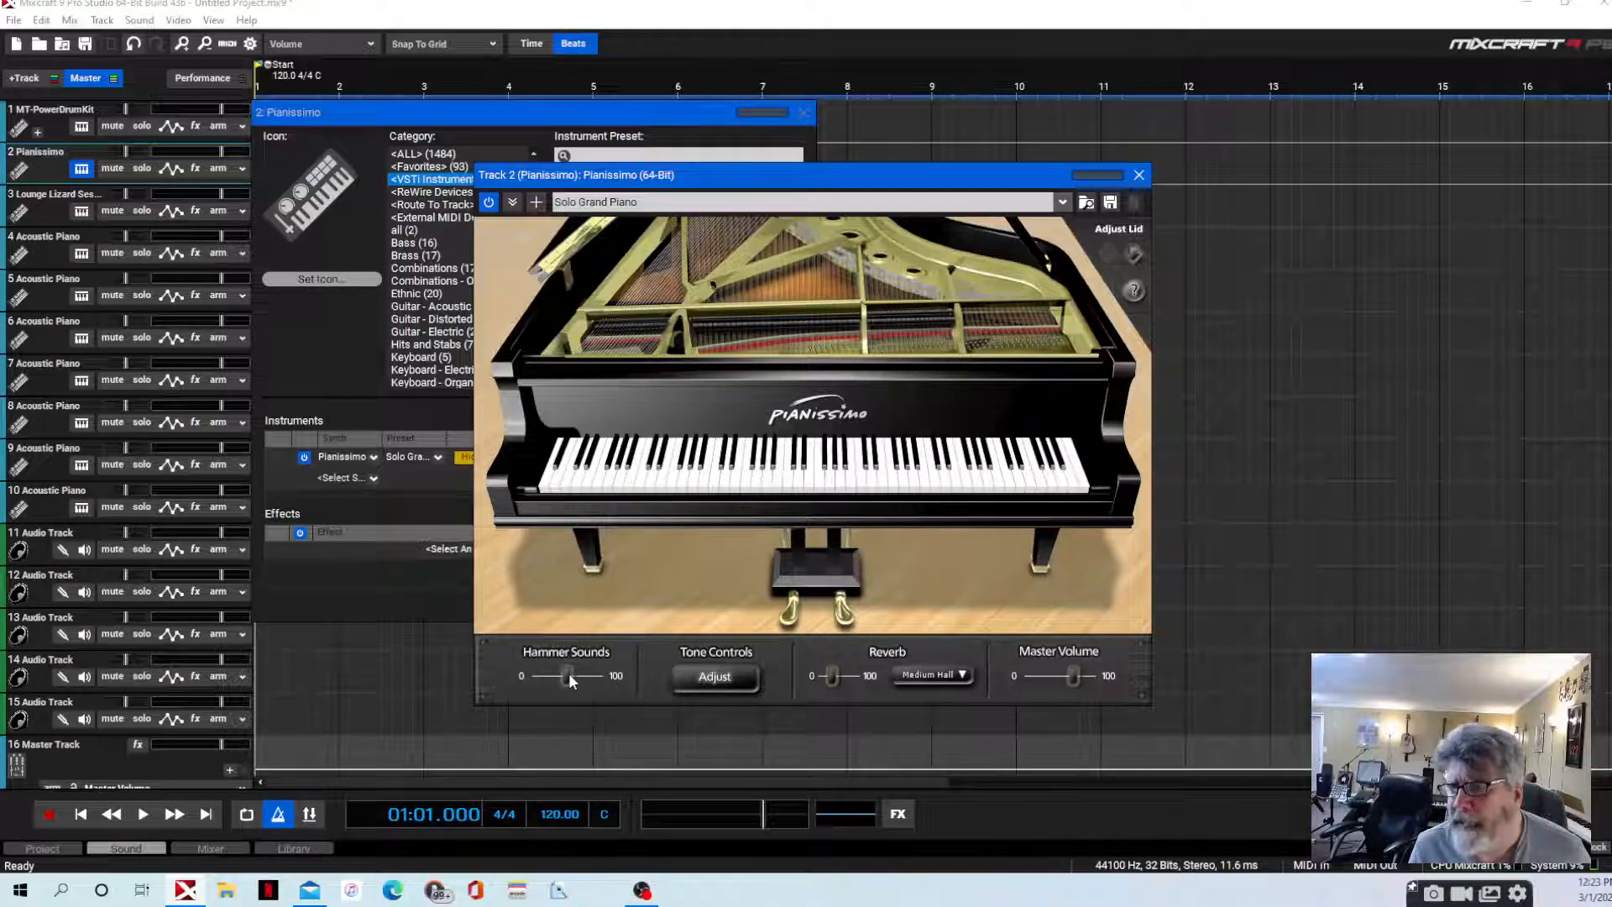
click(715, 676)
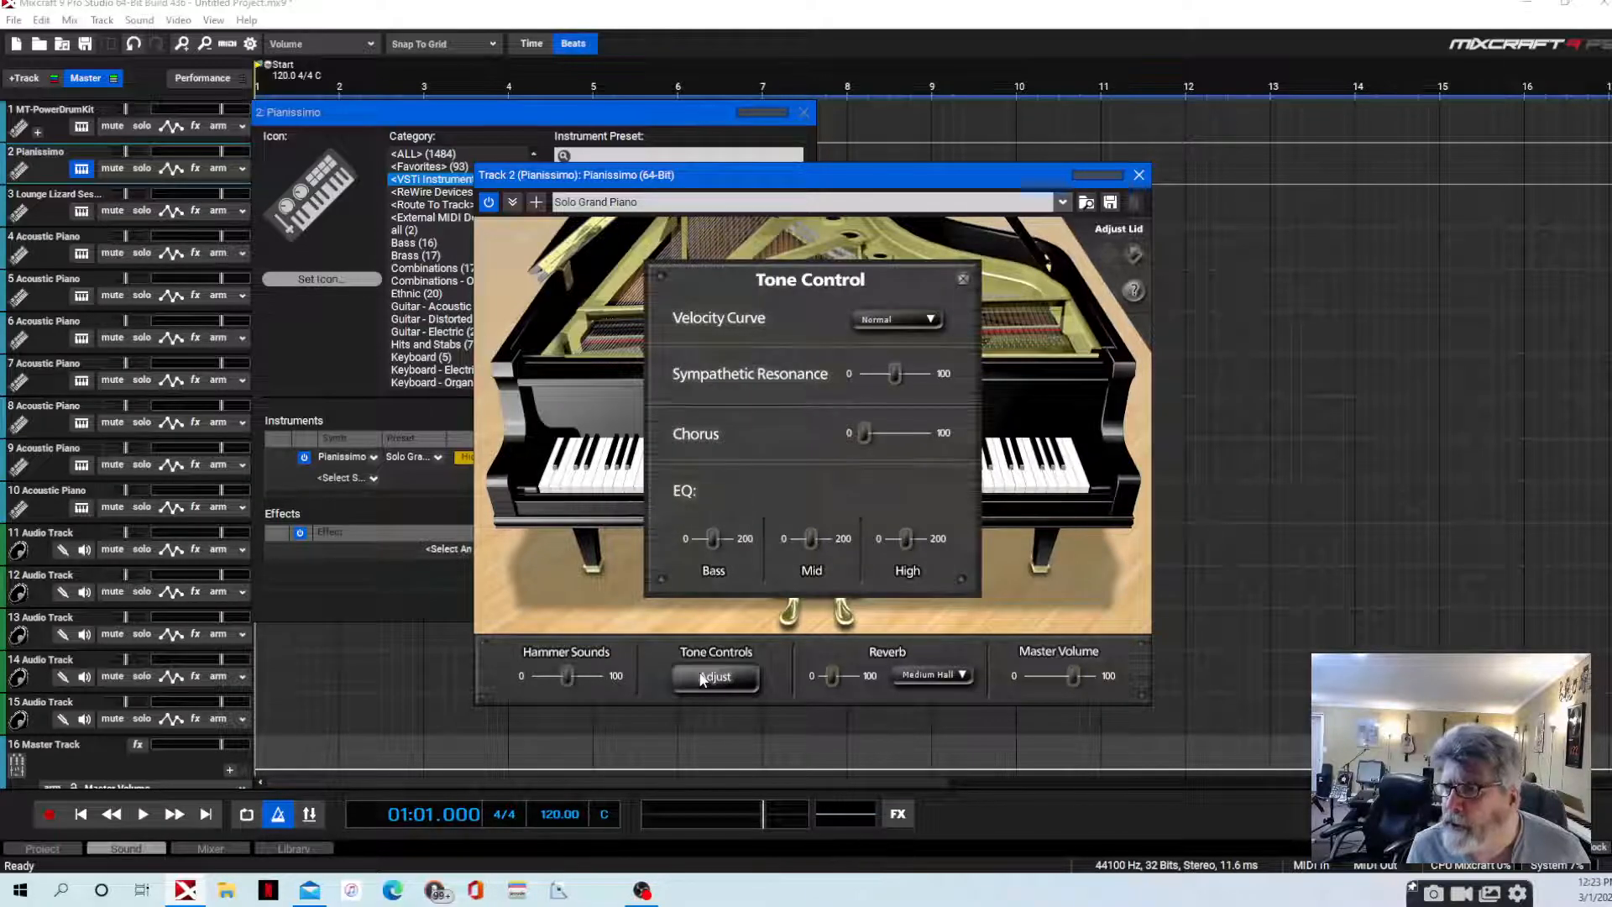
mouse_move(904, 445)
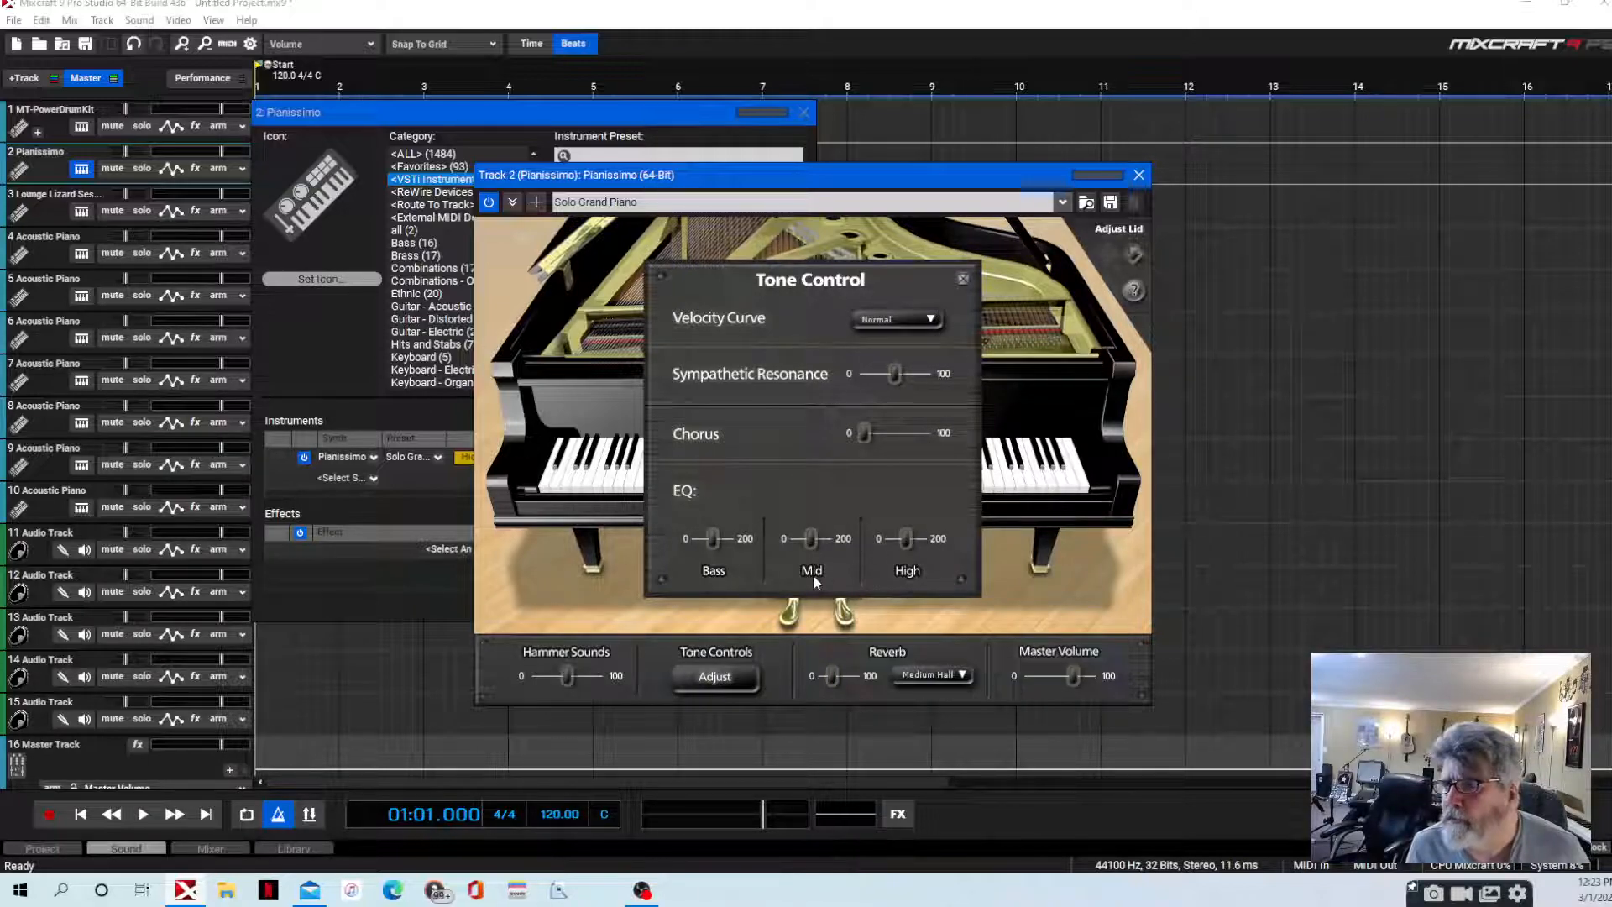
mouse_move(950, 510)
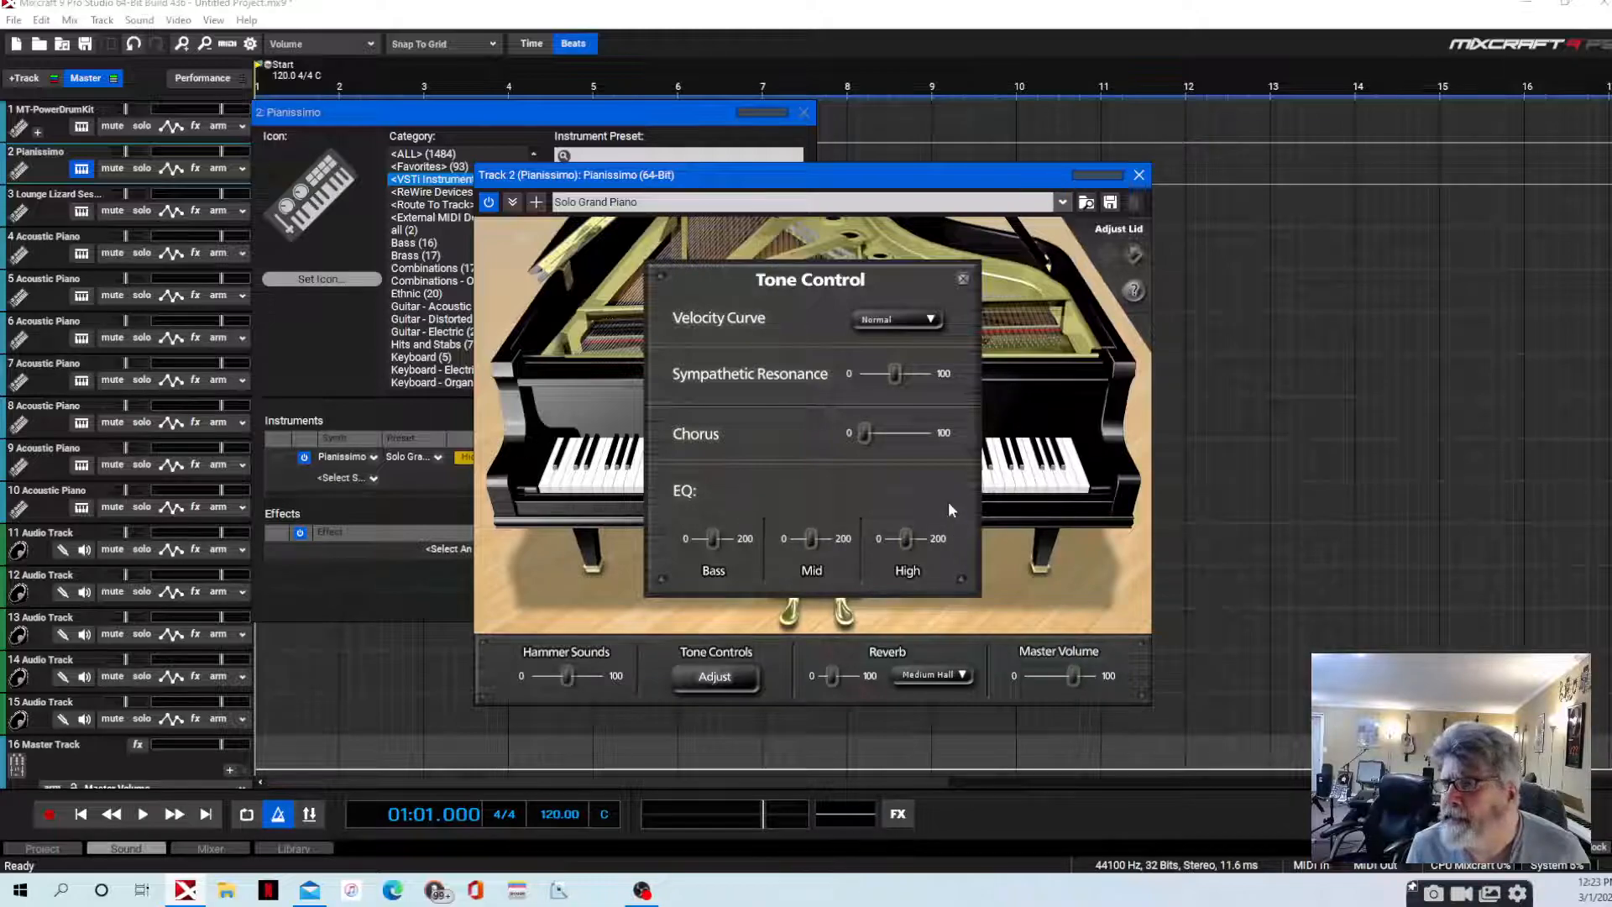
mouse_move(961, 280)
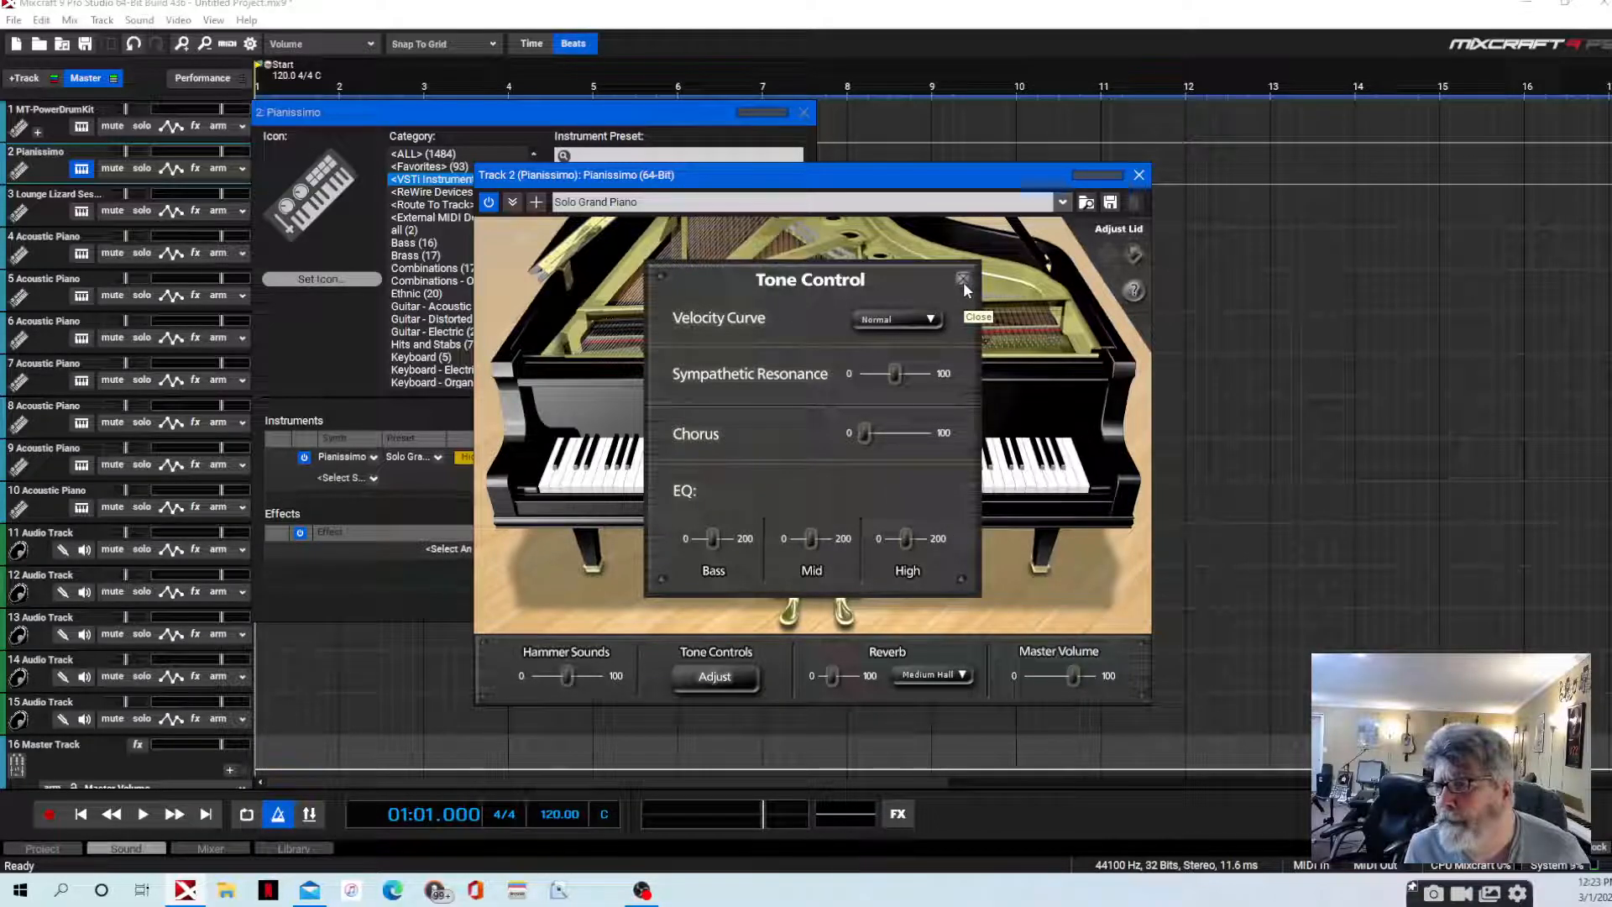
click(964, 278)
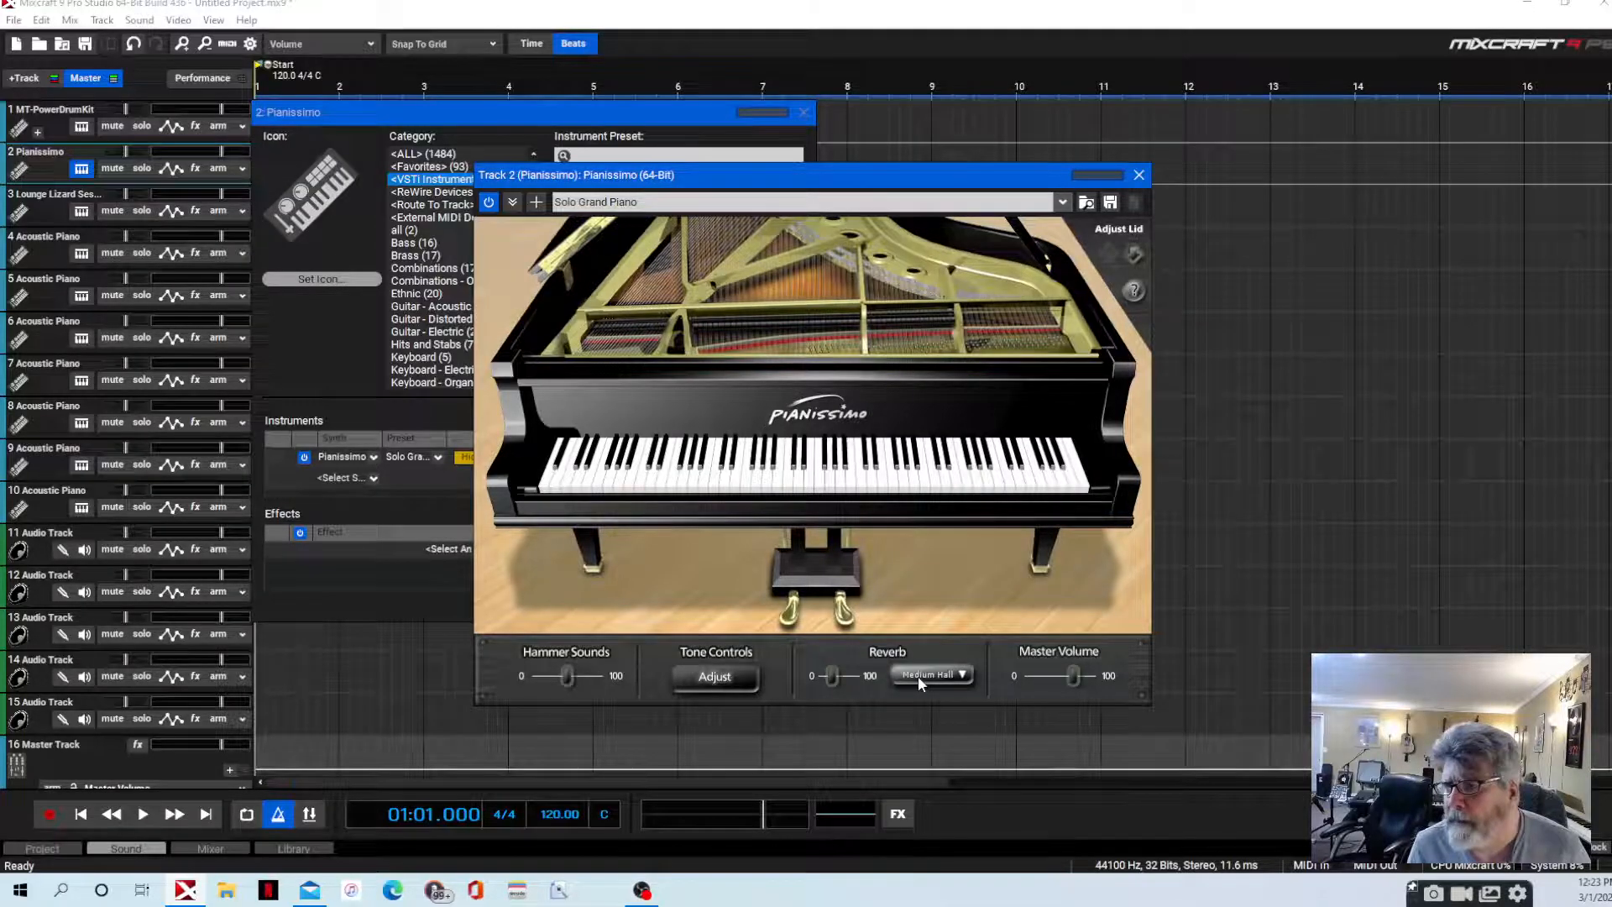
mouse_move(923, 685)
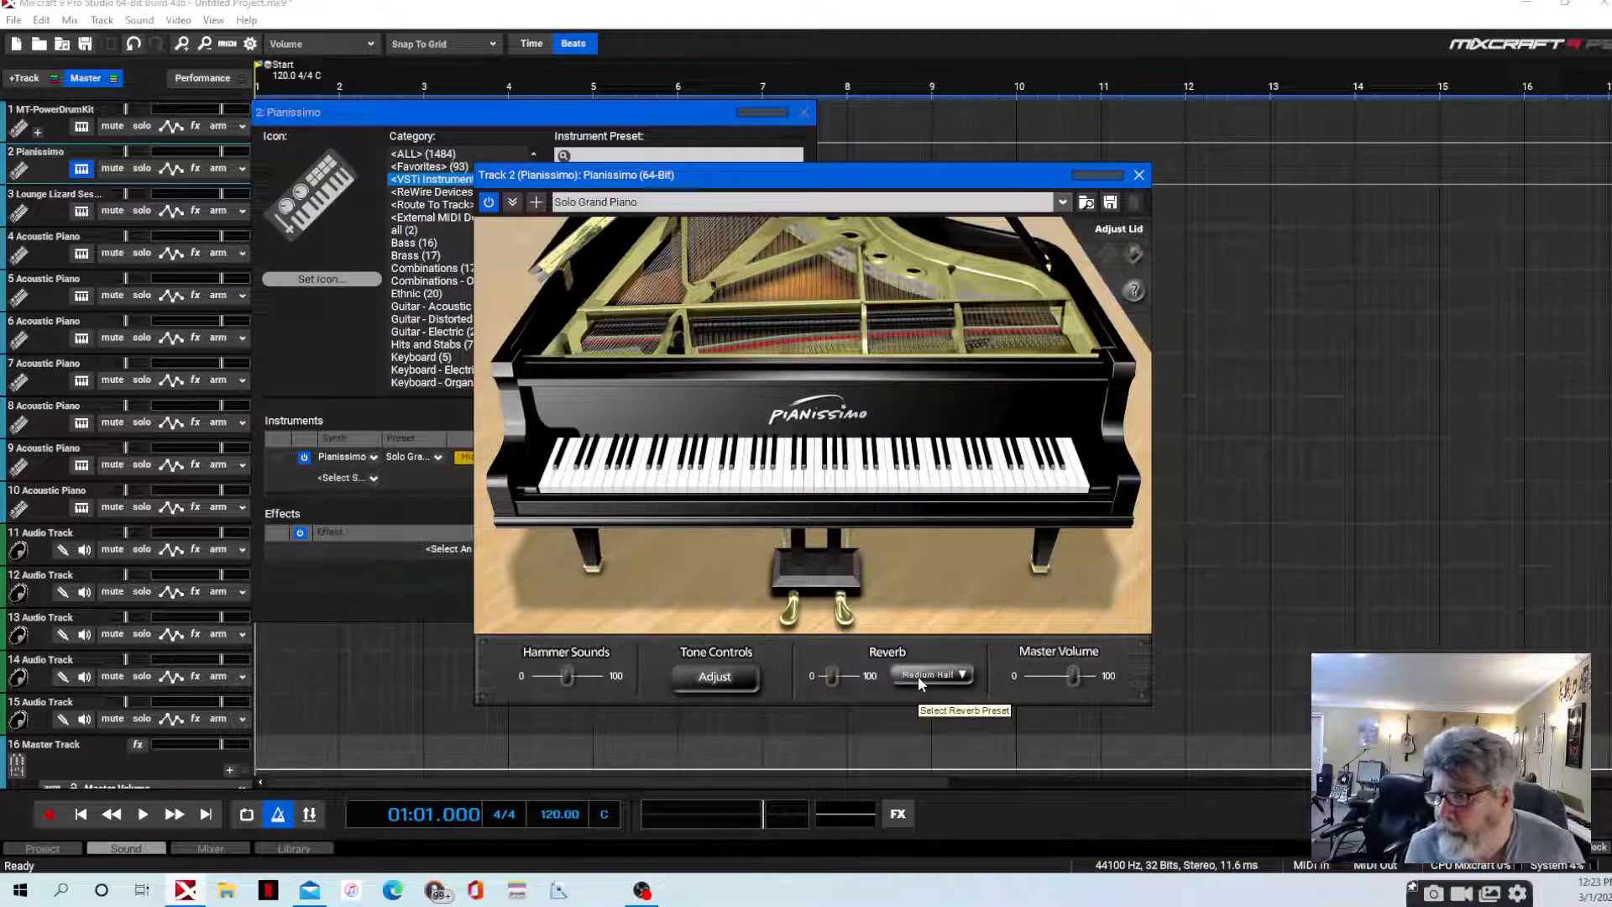
click(934, 675)
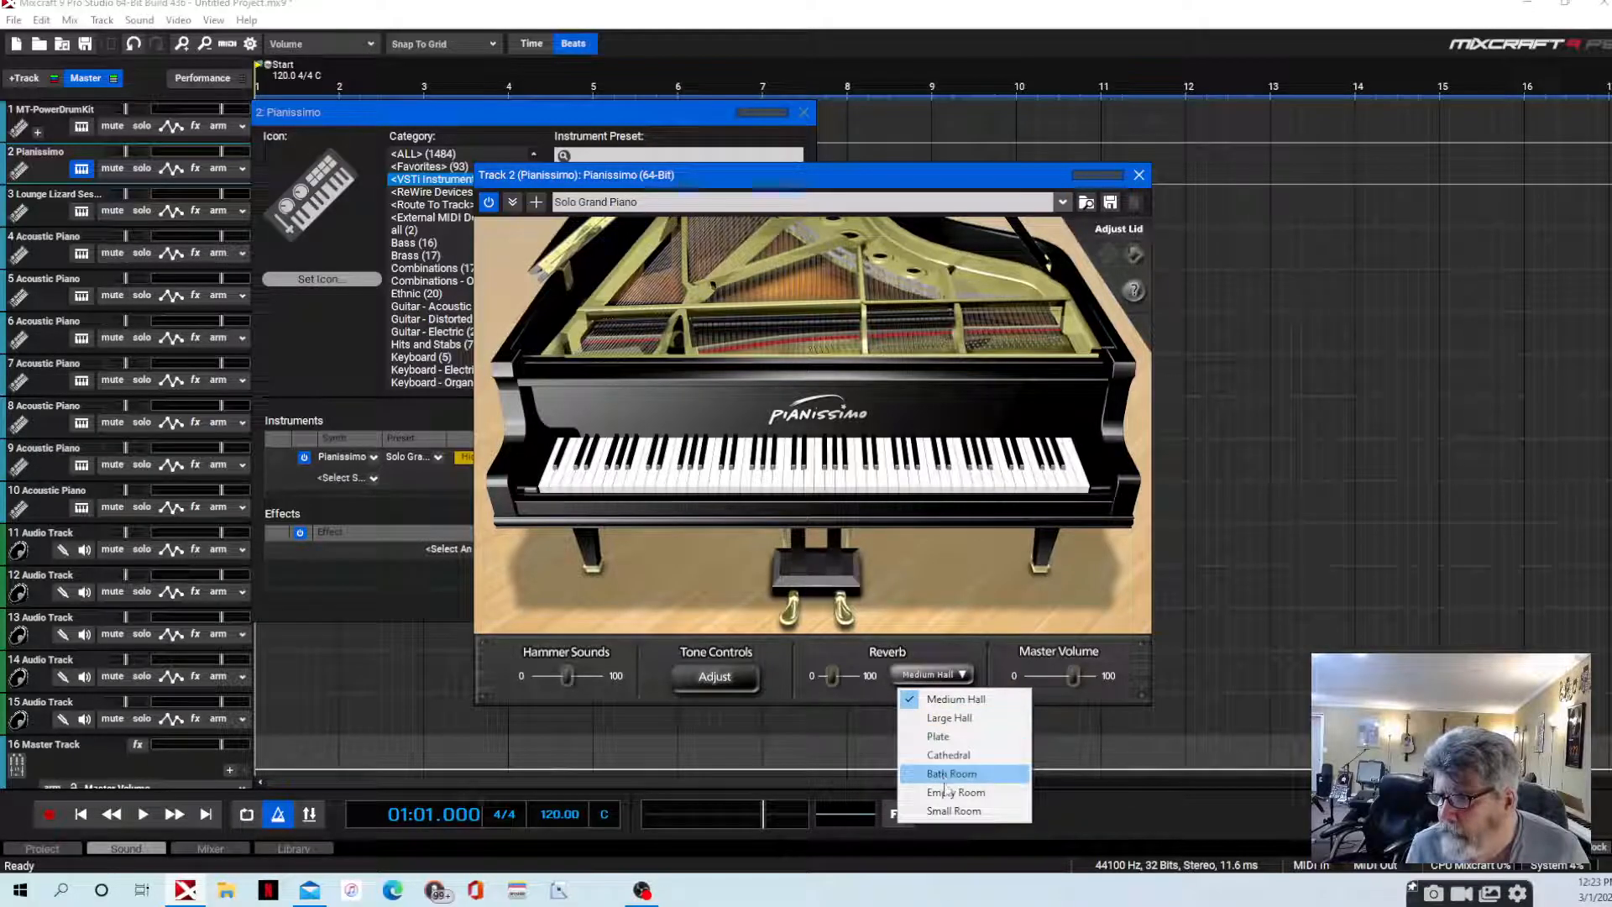
mouse_move(954, 722)
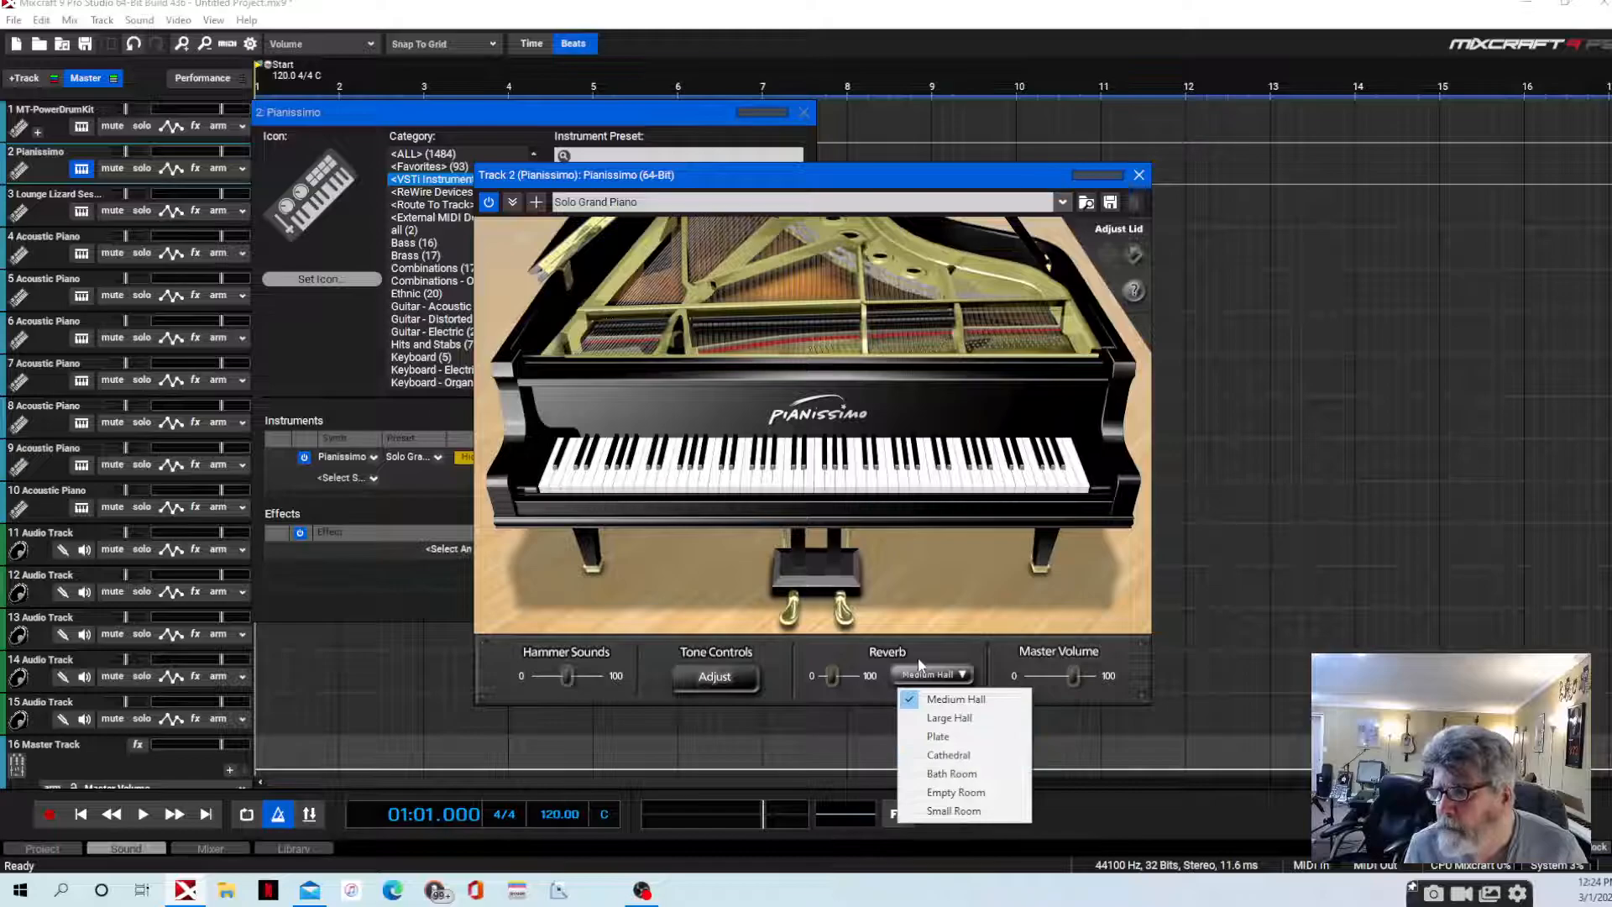
click(934, 698)
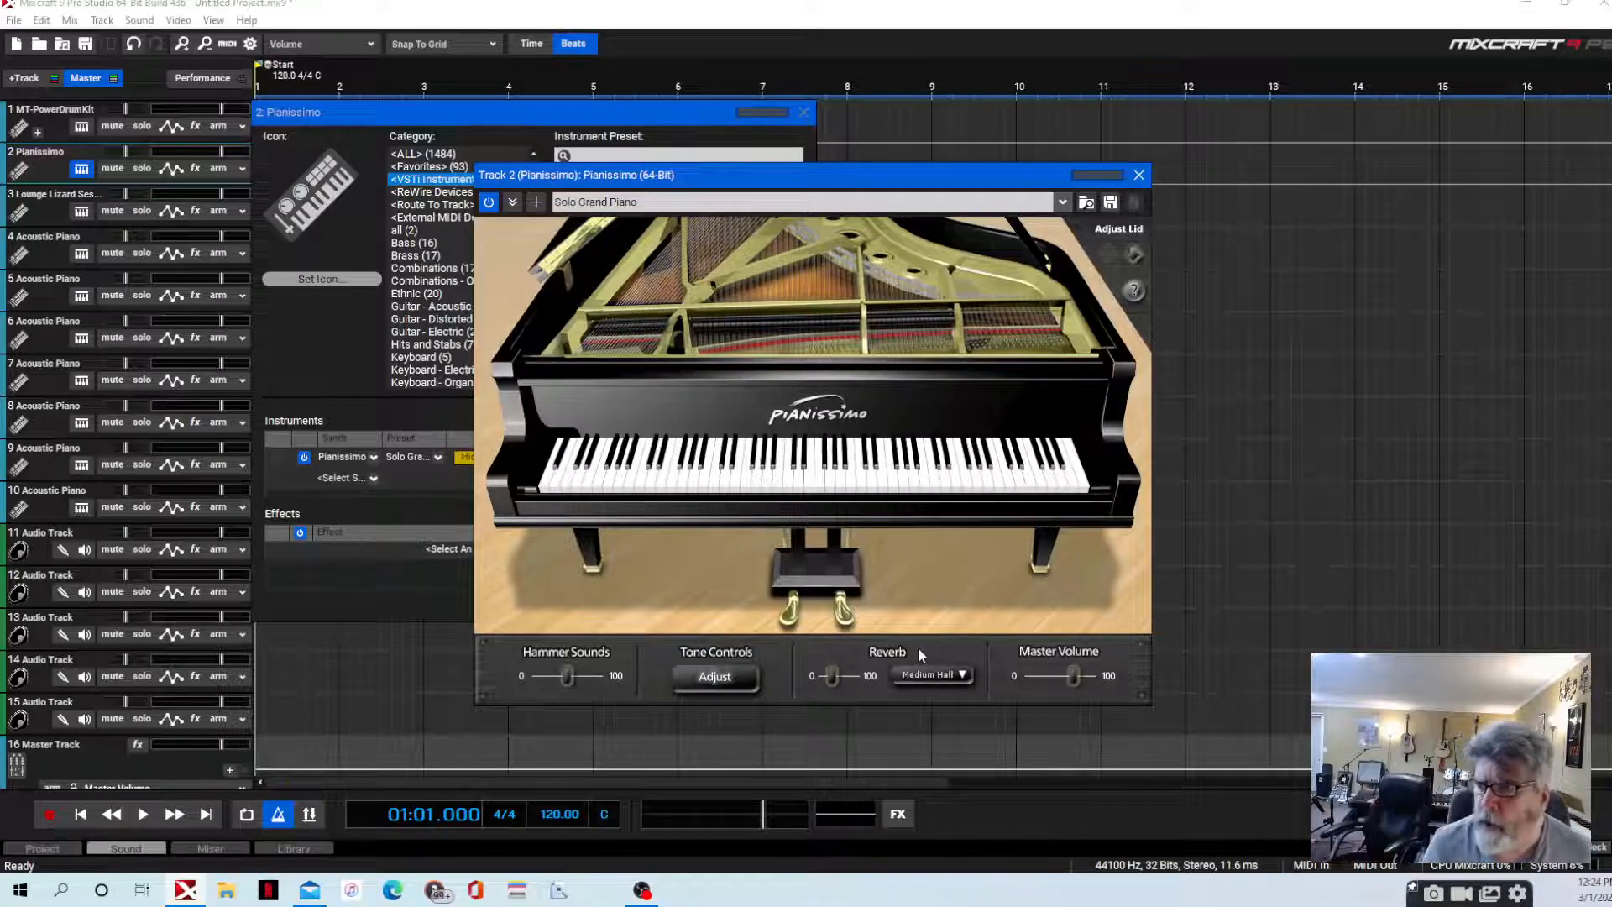
mouse_move(1036, 608)
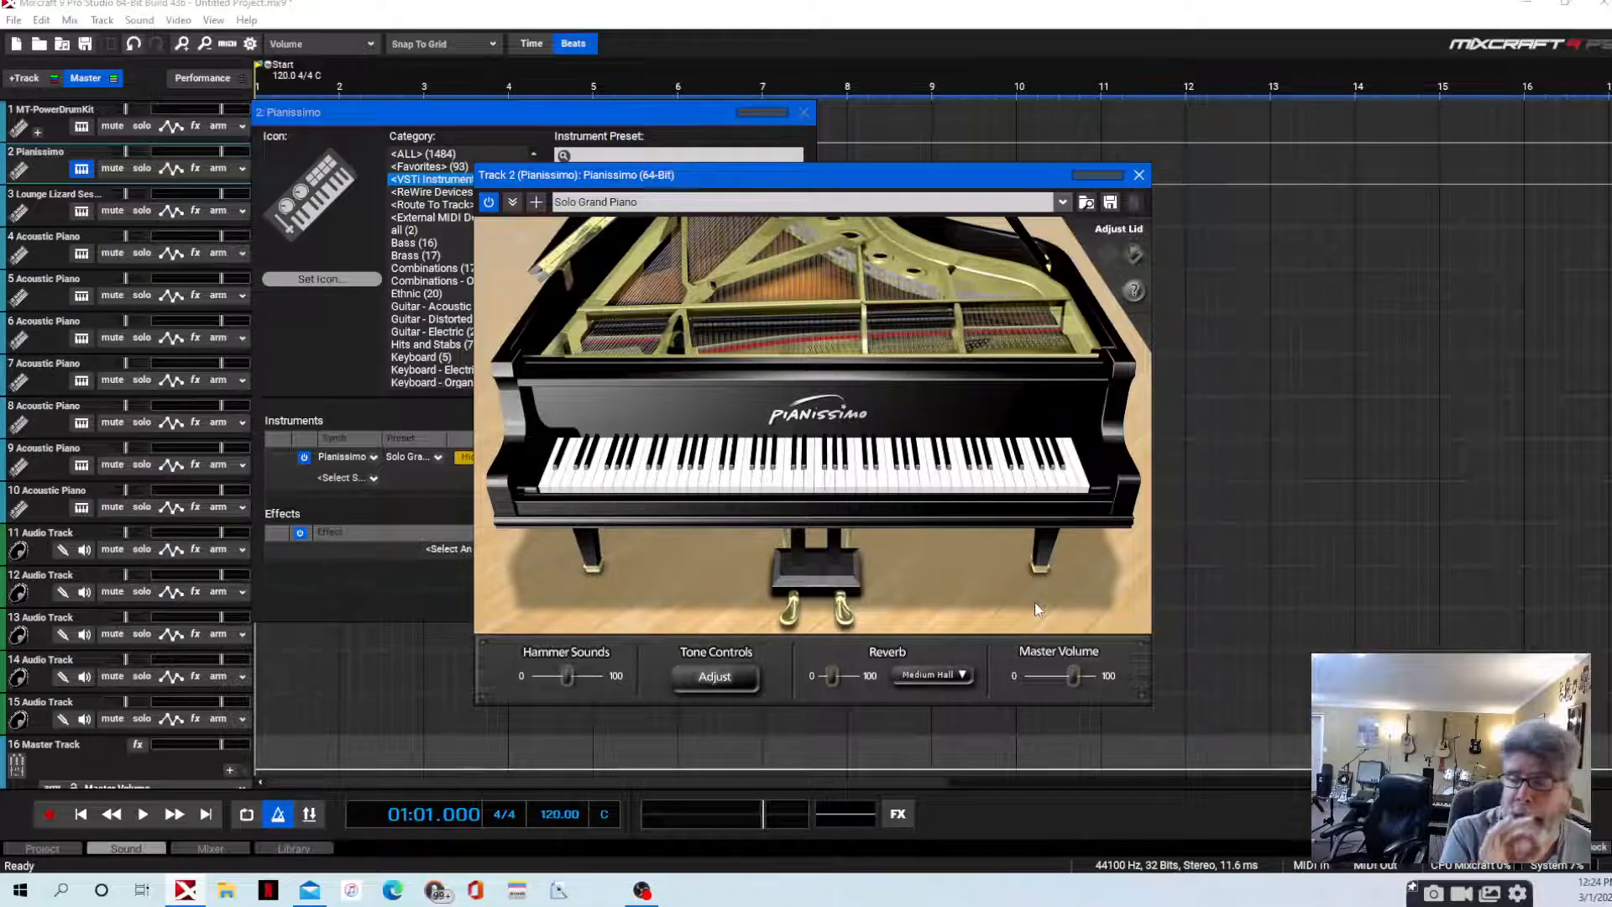
mouse_move(1276, 308)
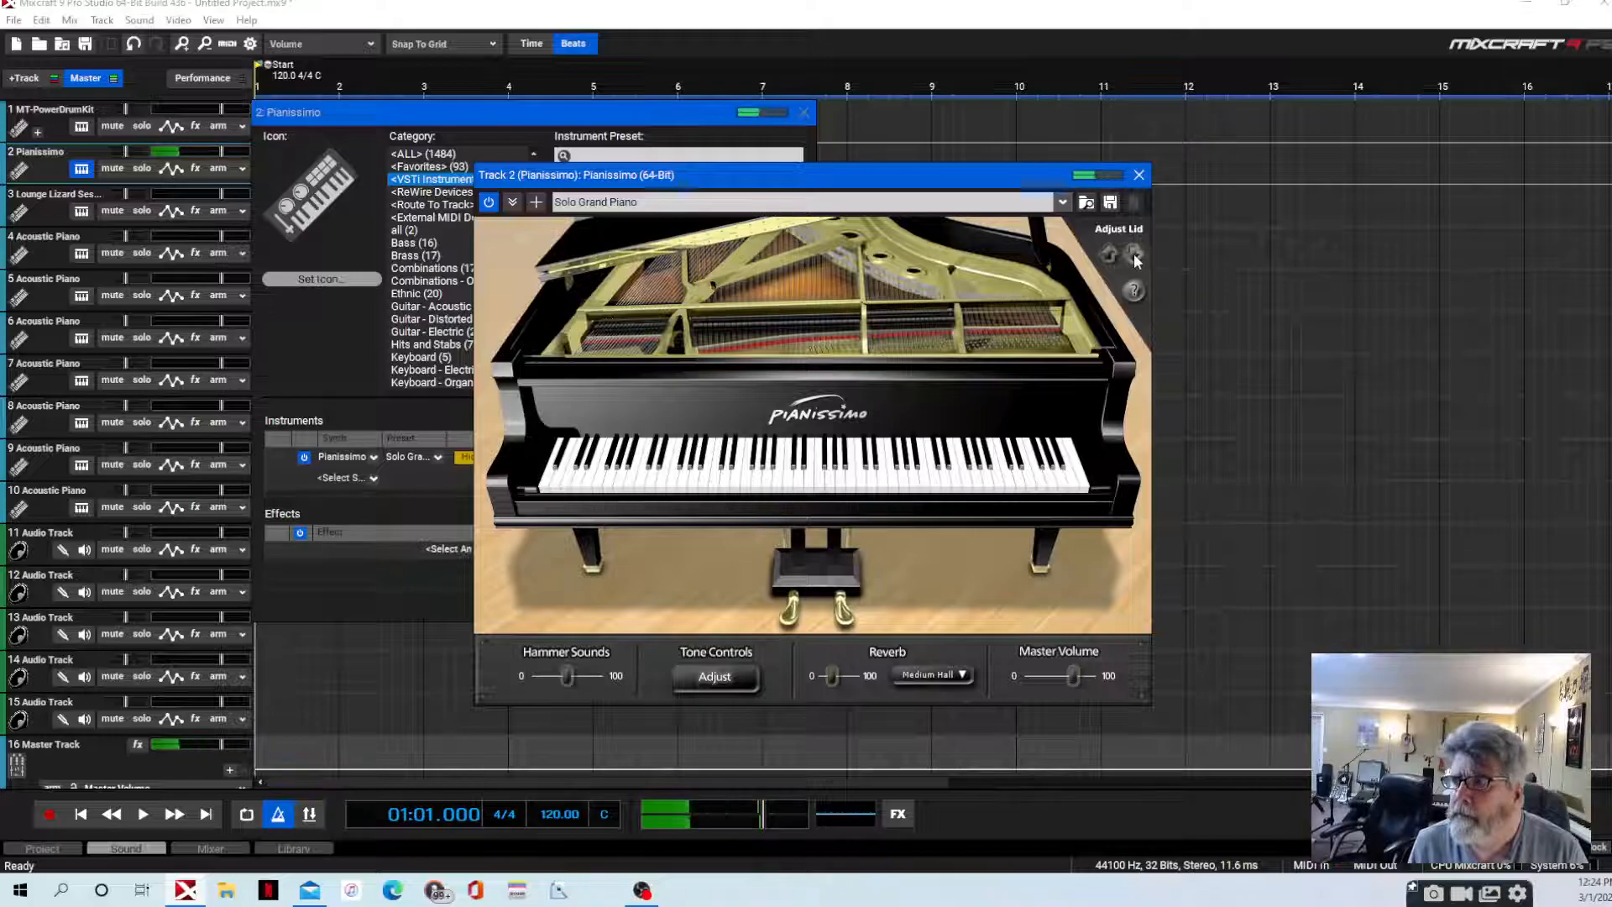
click(1132, 255)
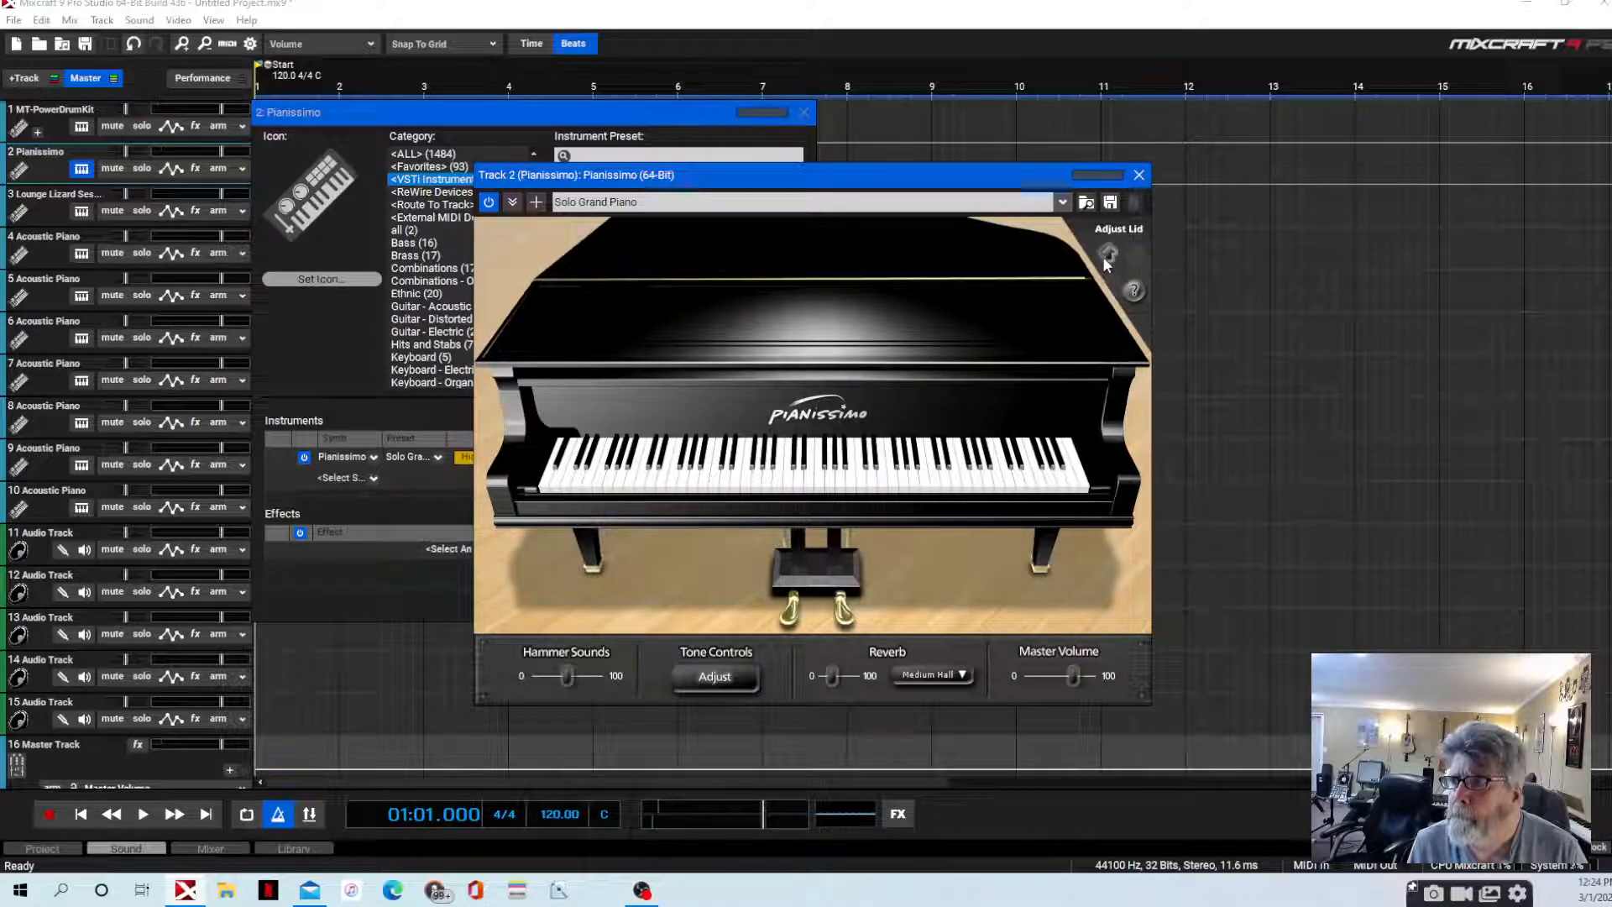
click(1108, 253)
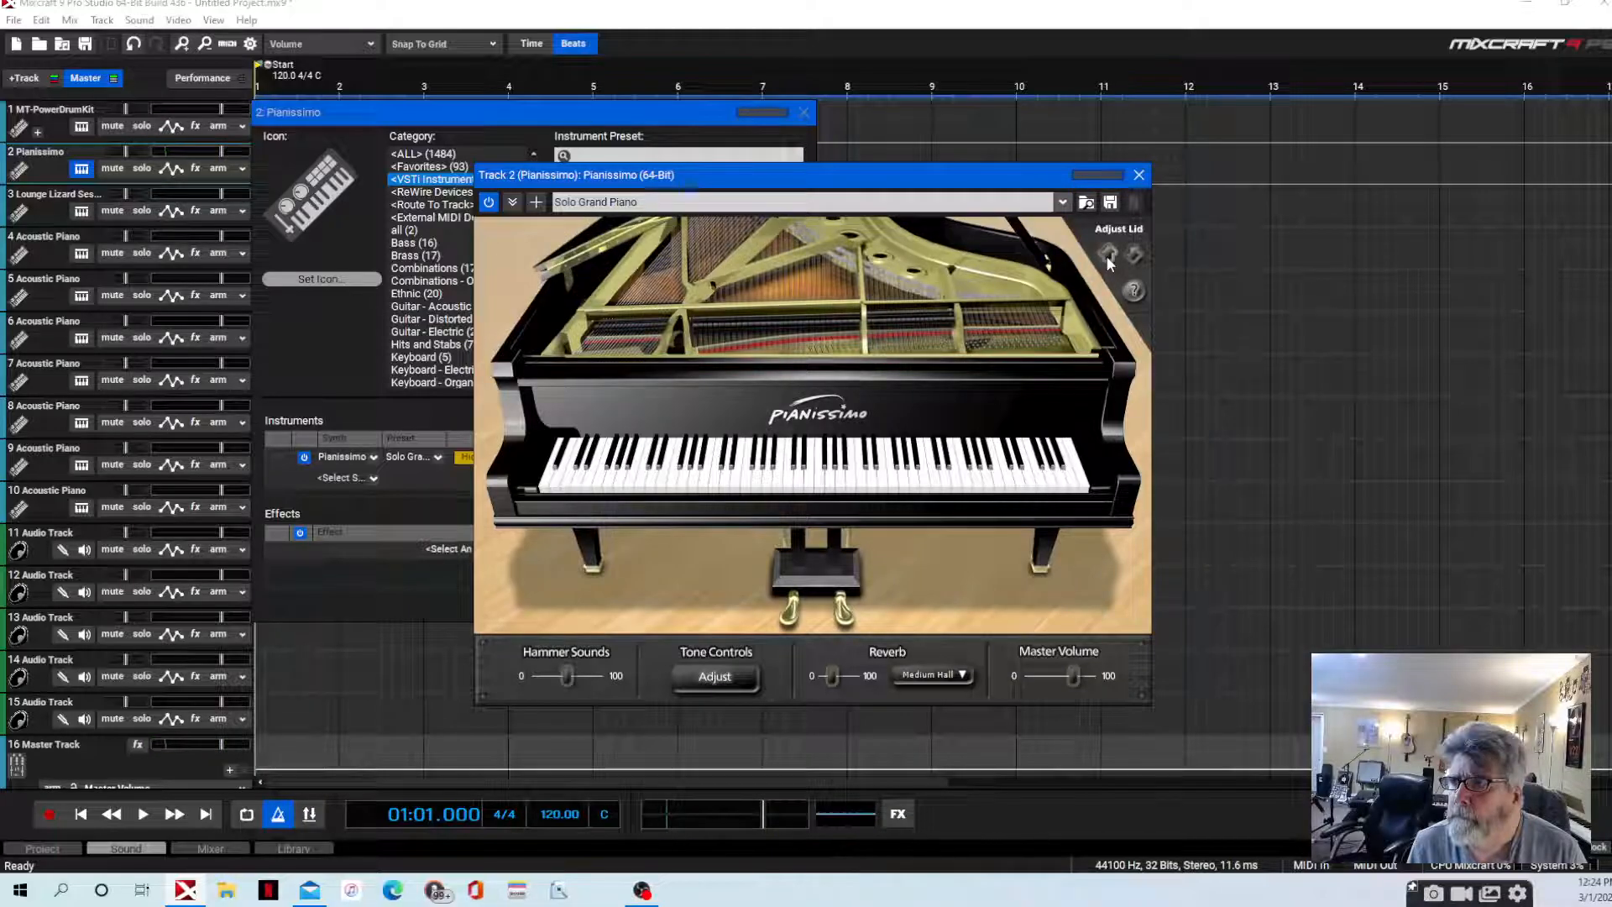
mouse_move(1105, 286)
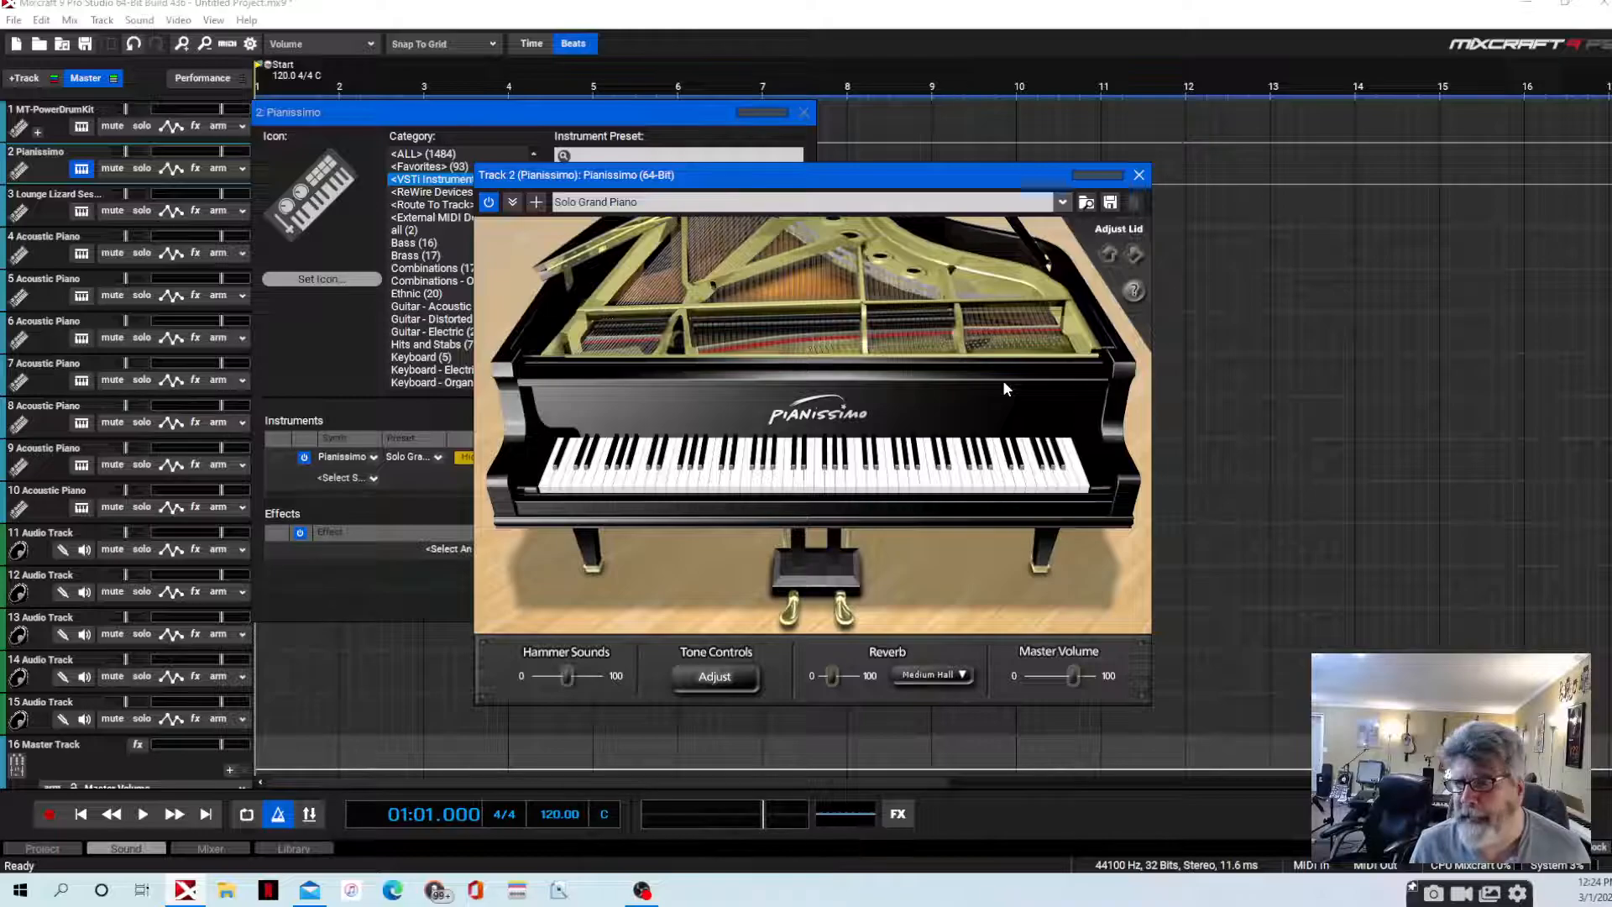
mouse_move(1120, 336)
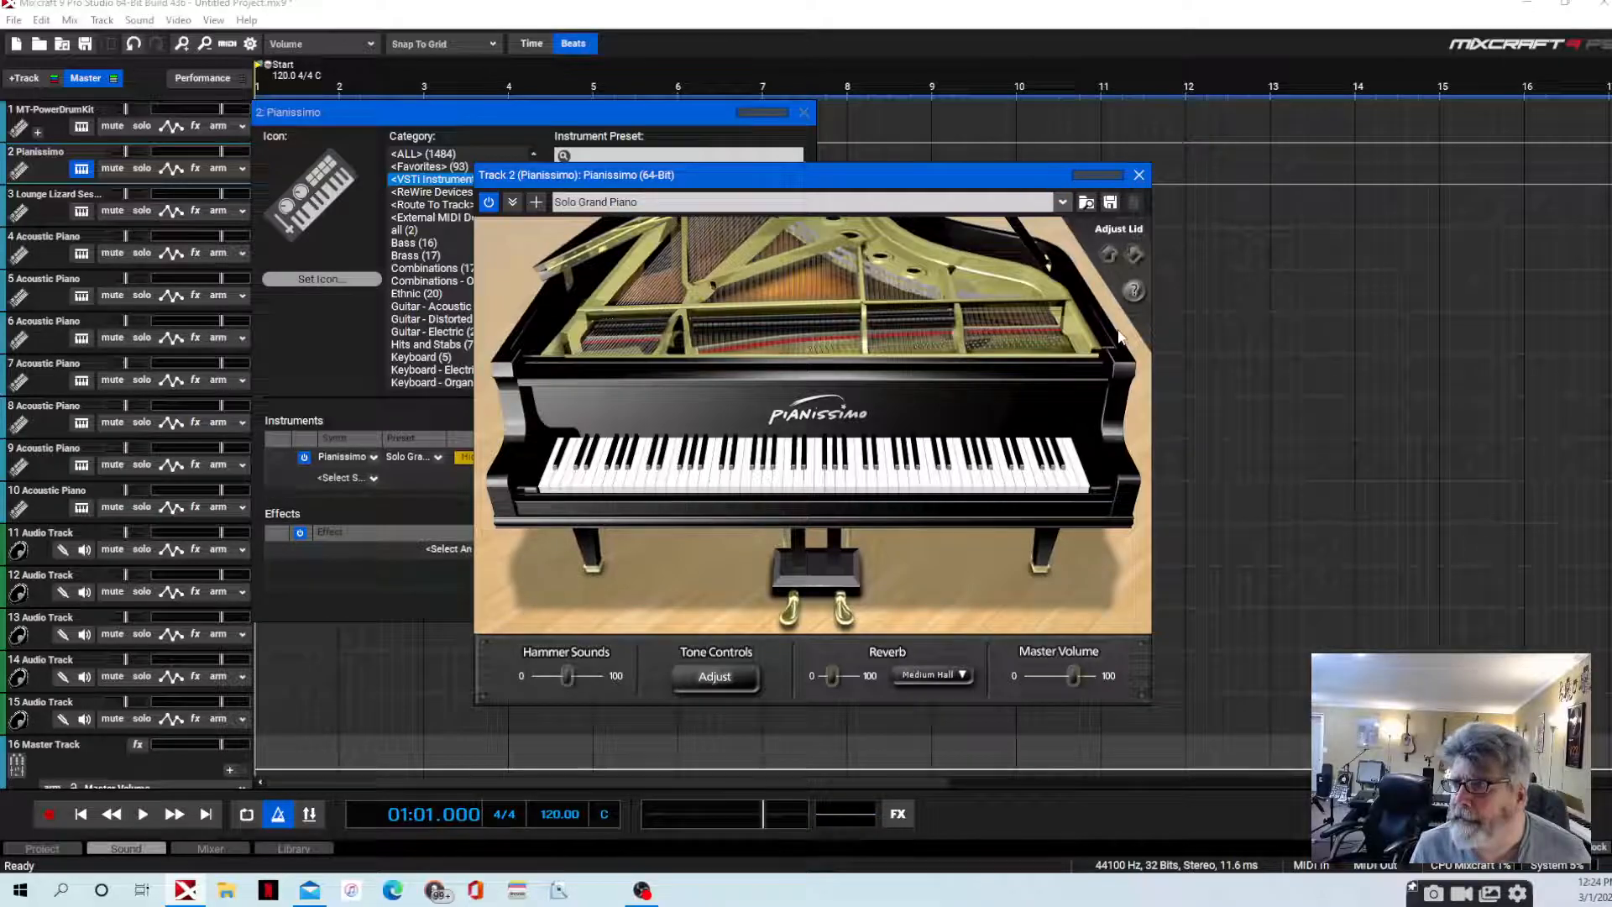
mouse_move(880, 399)
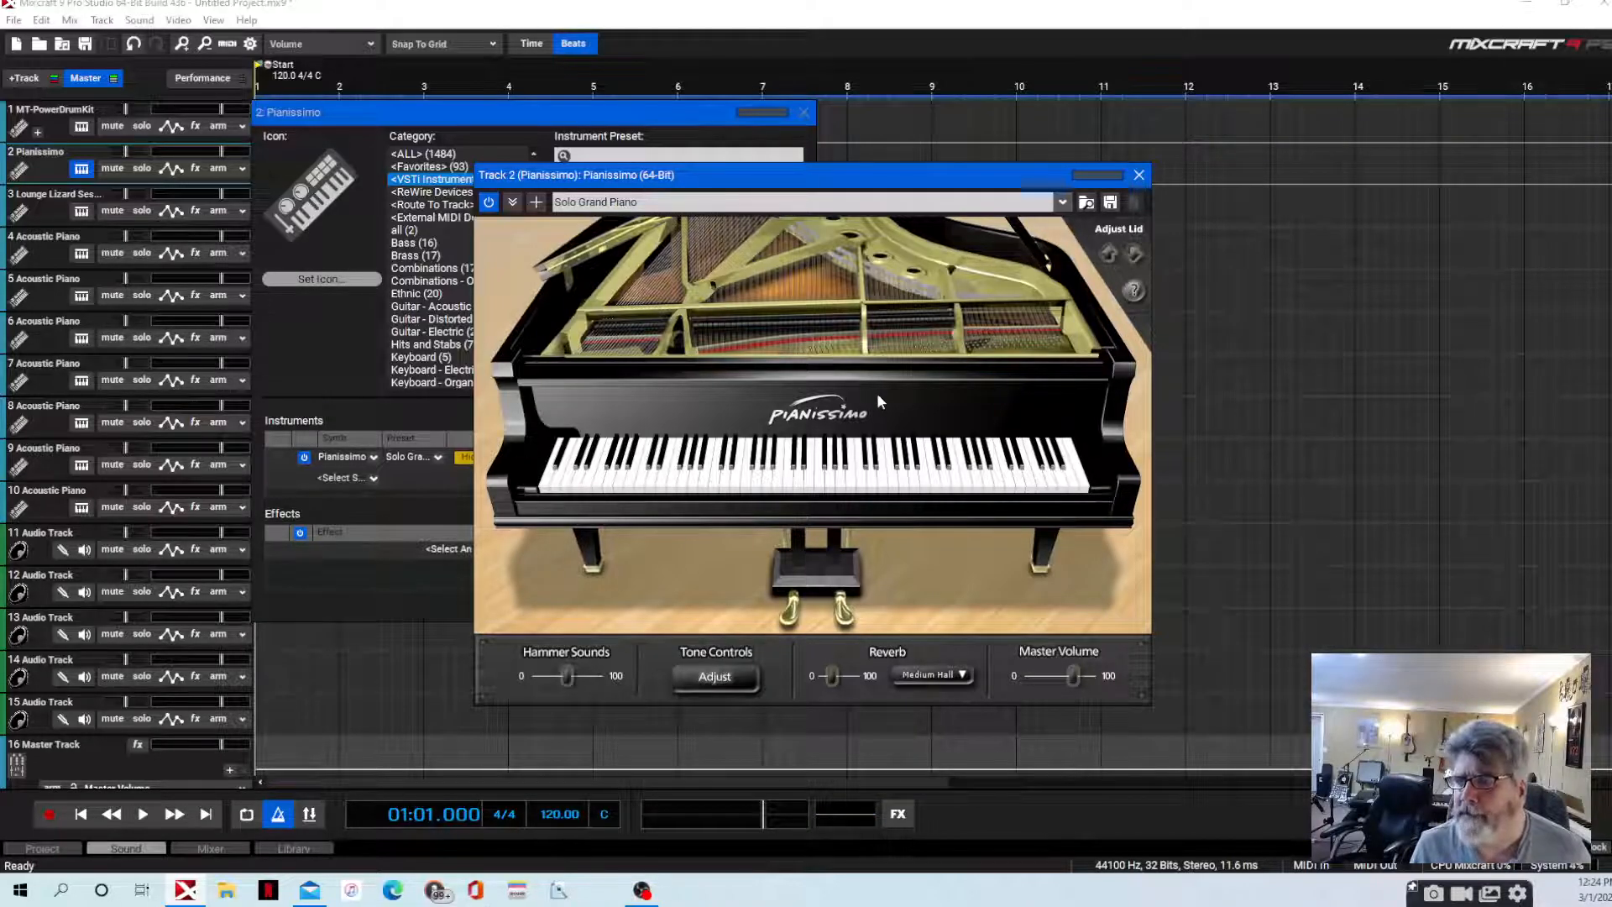
mouse_move(830, 418)
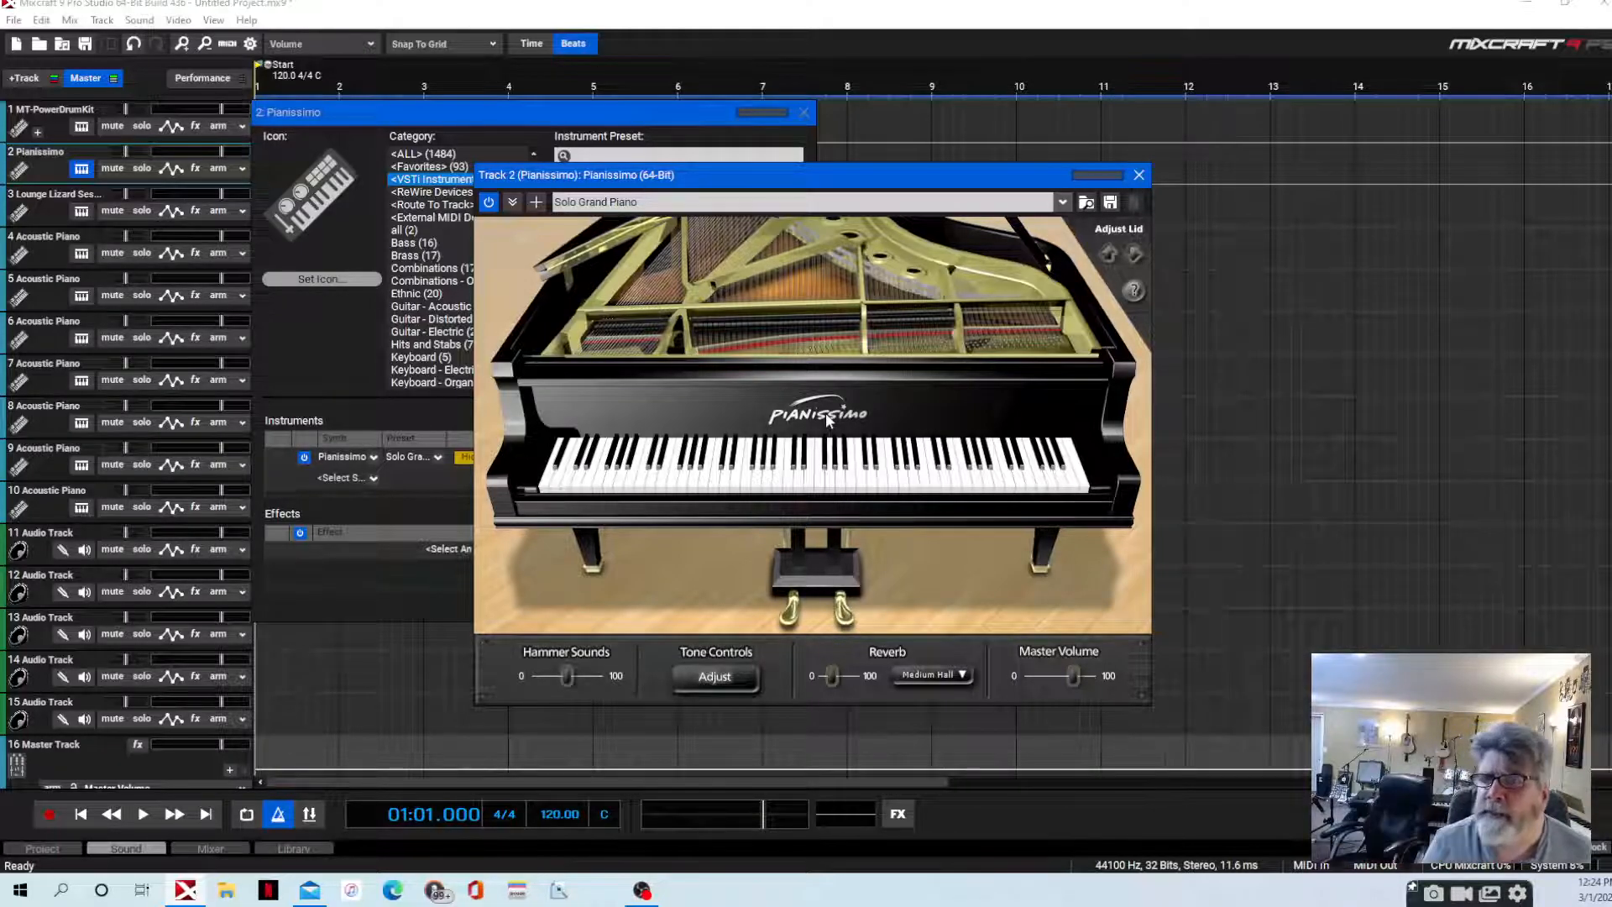
mouse_move(1141, 175)
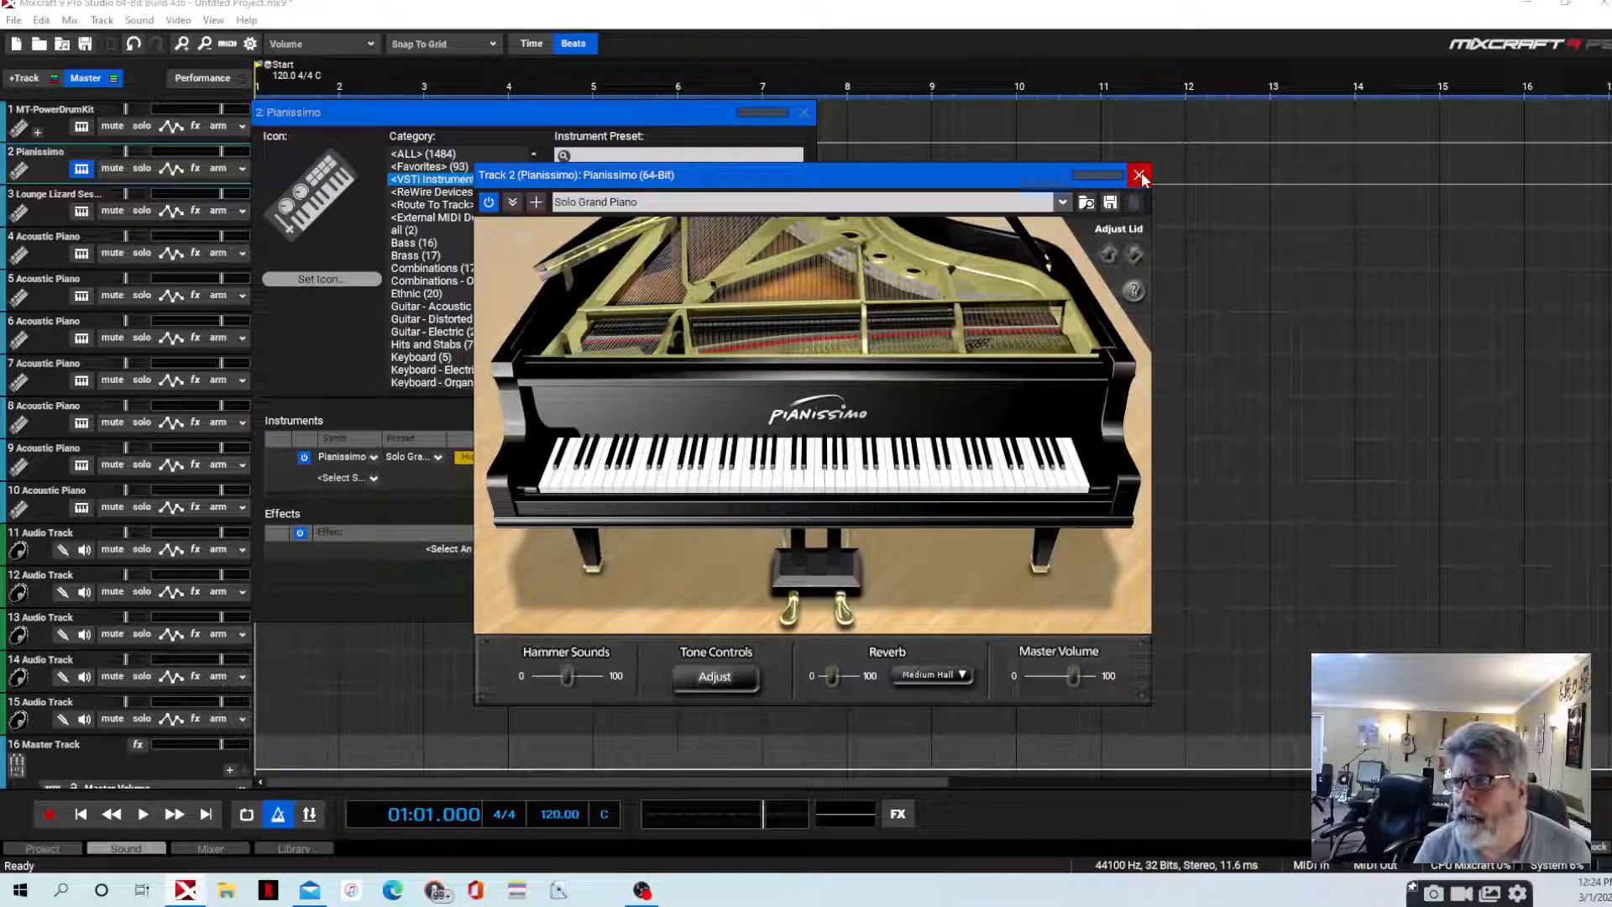
Close the Pianissimo window and track 2's instrument settings, back to the track list
click(1140, 173)
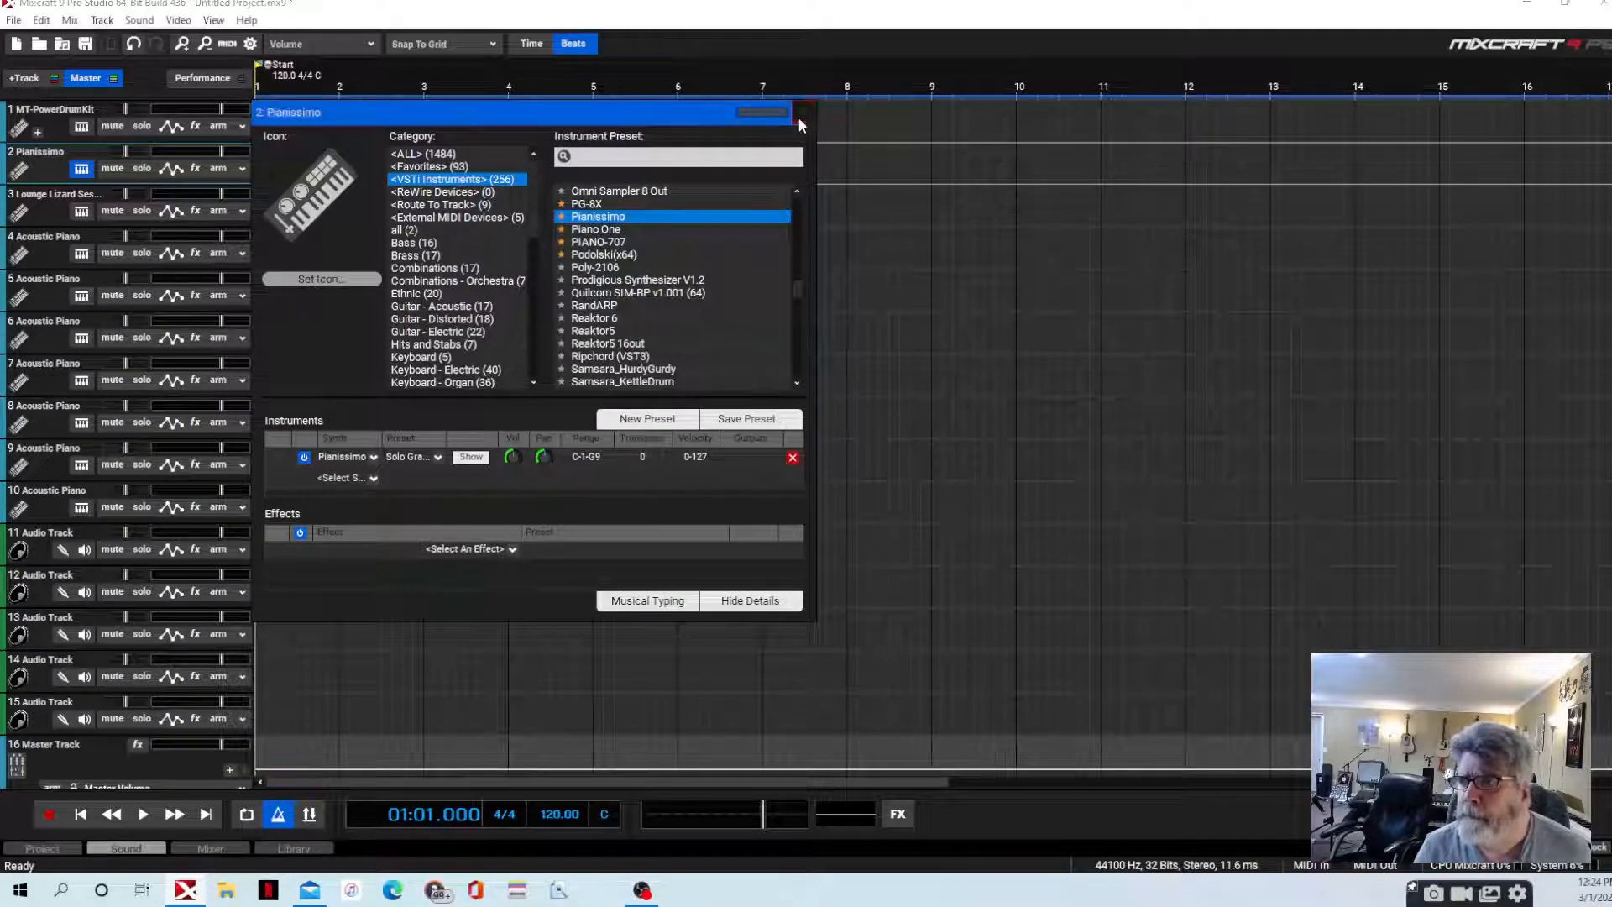
click(800, 117)
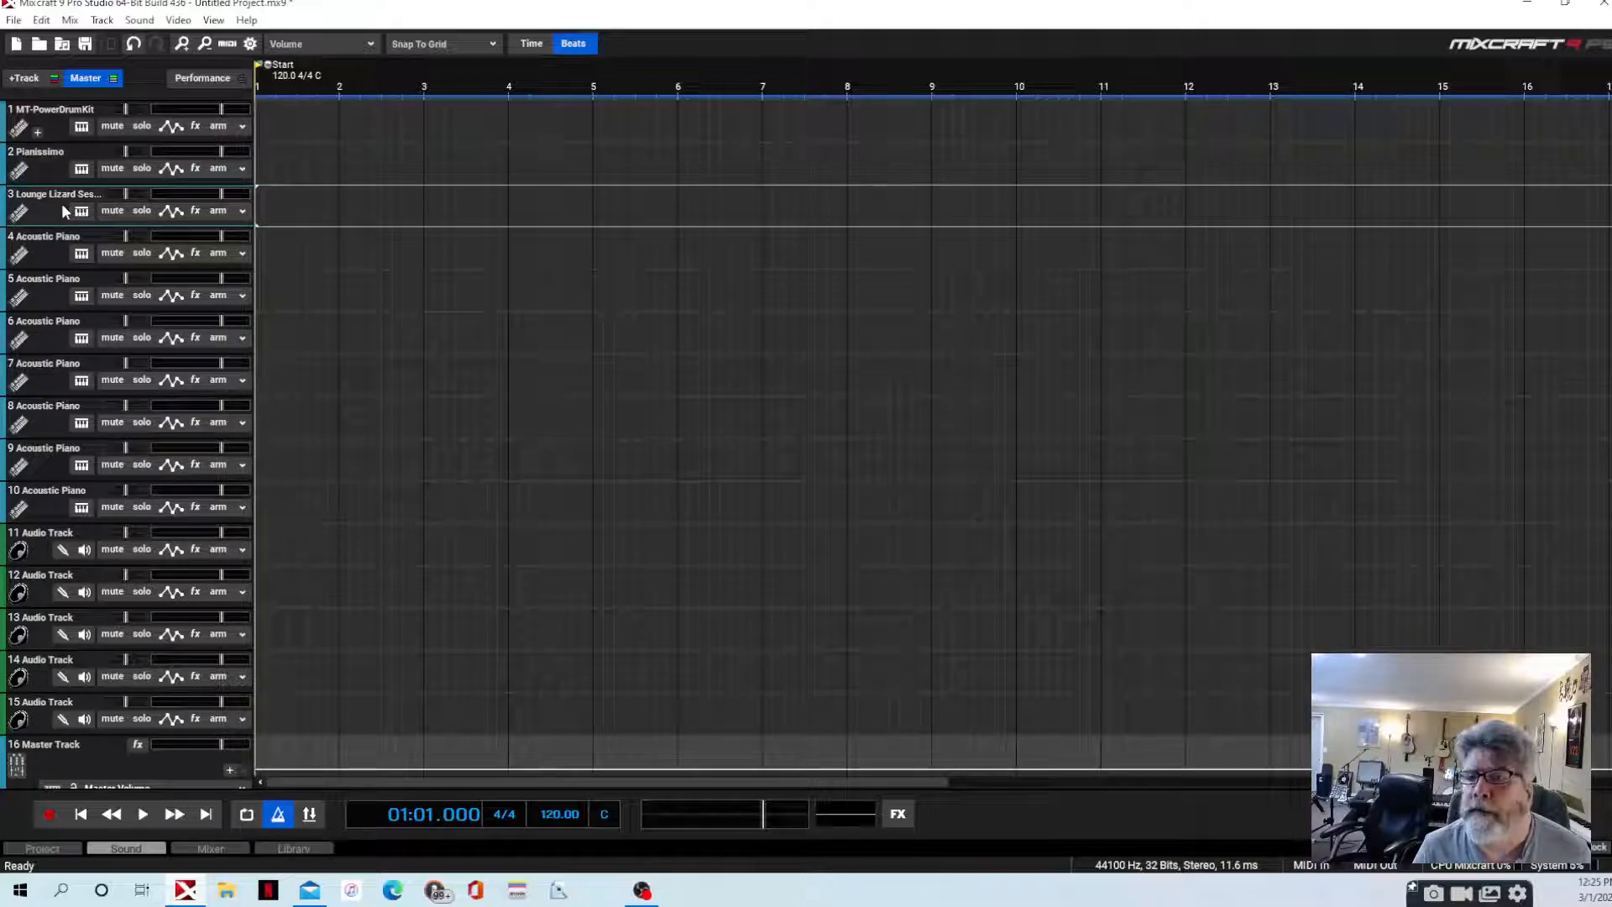
Bring up track 3's instrument settings with Lounge Lizard Session 4 loaded
click(80, 210)
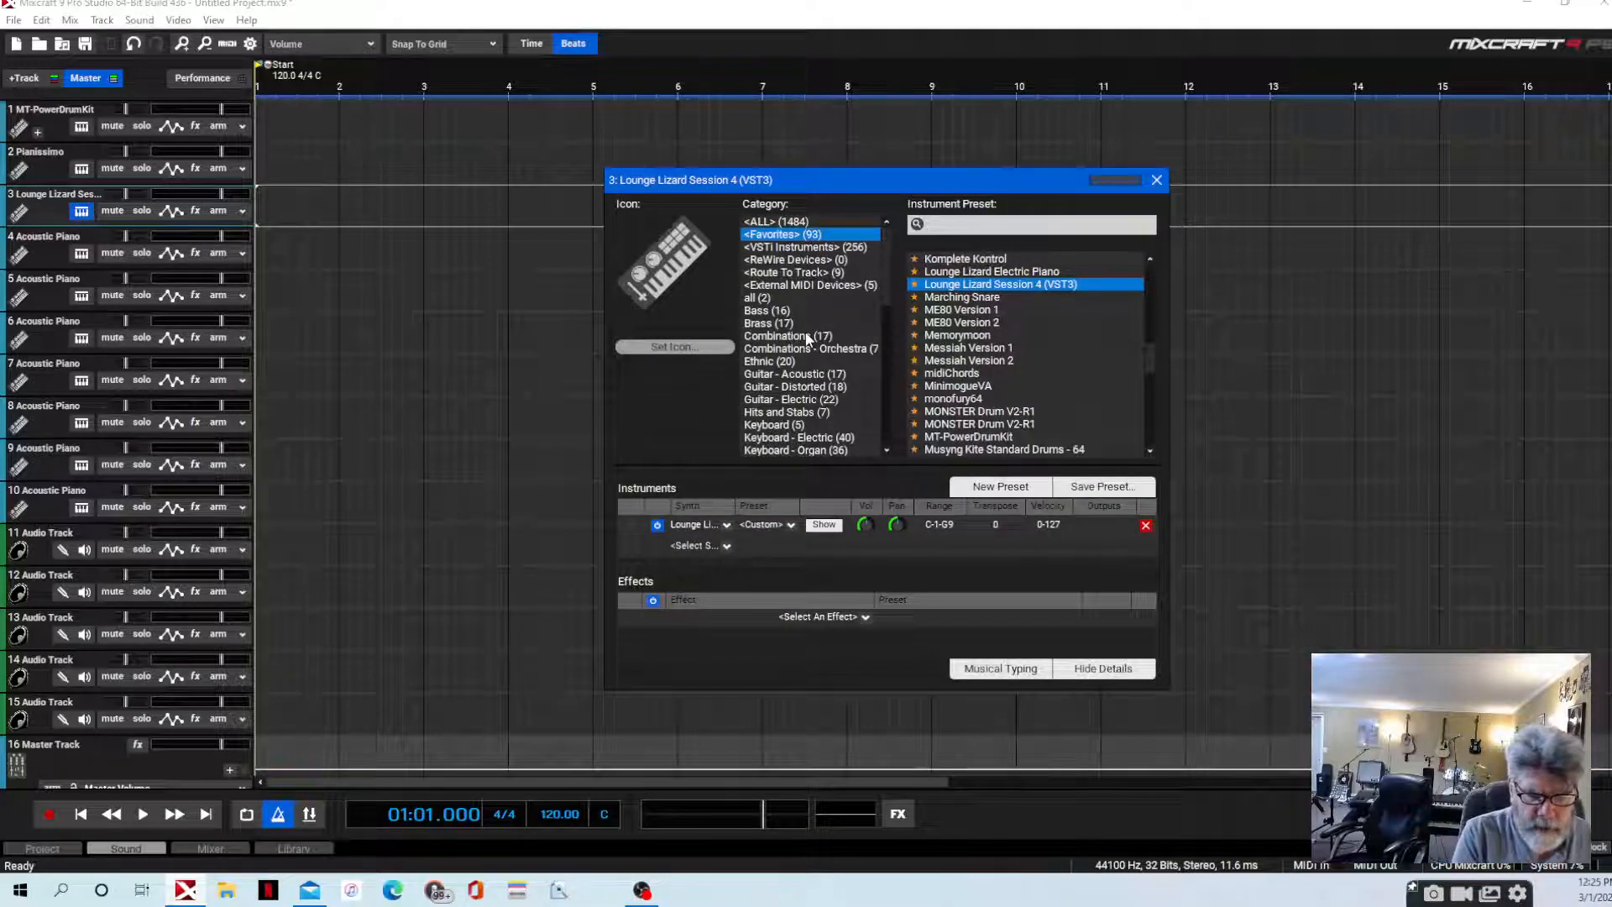
mouse_move(487, 195)
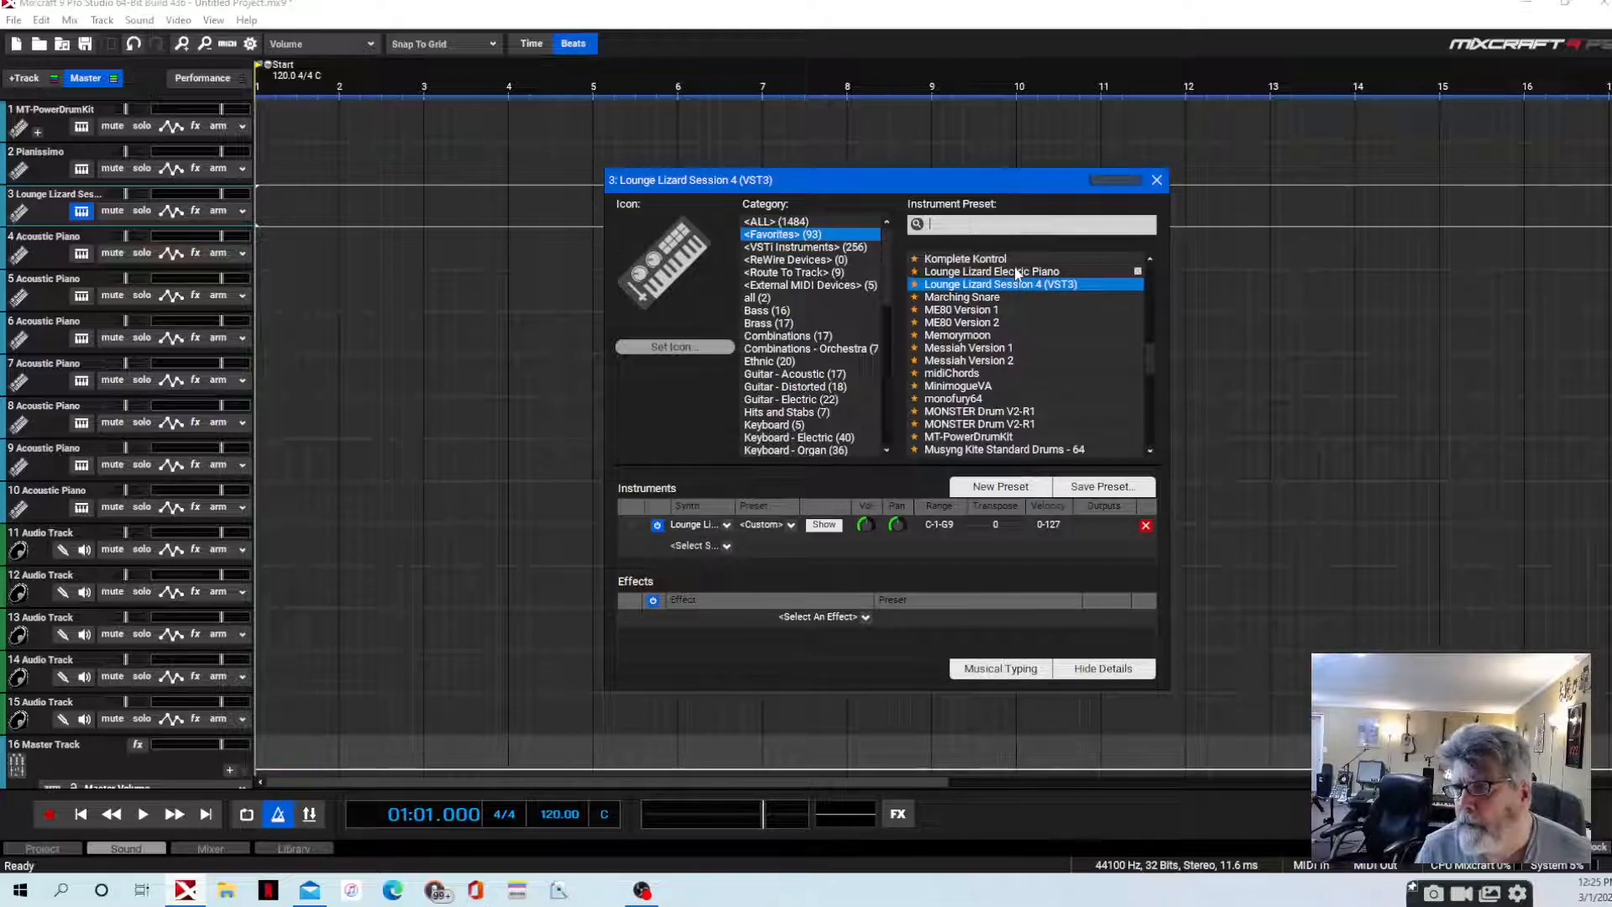
Load Lounge Lizard Electric Piano (Rhodes 1), close its window, and return to Lounge Lizard Session 4
double_click(992, 272)
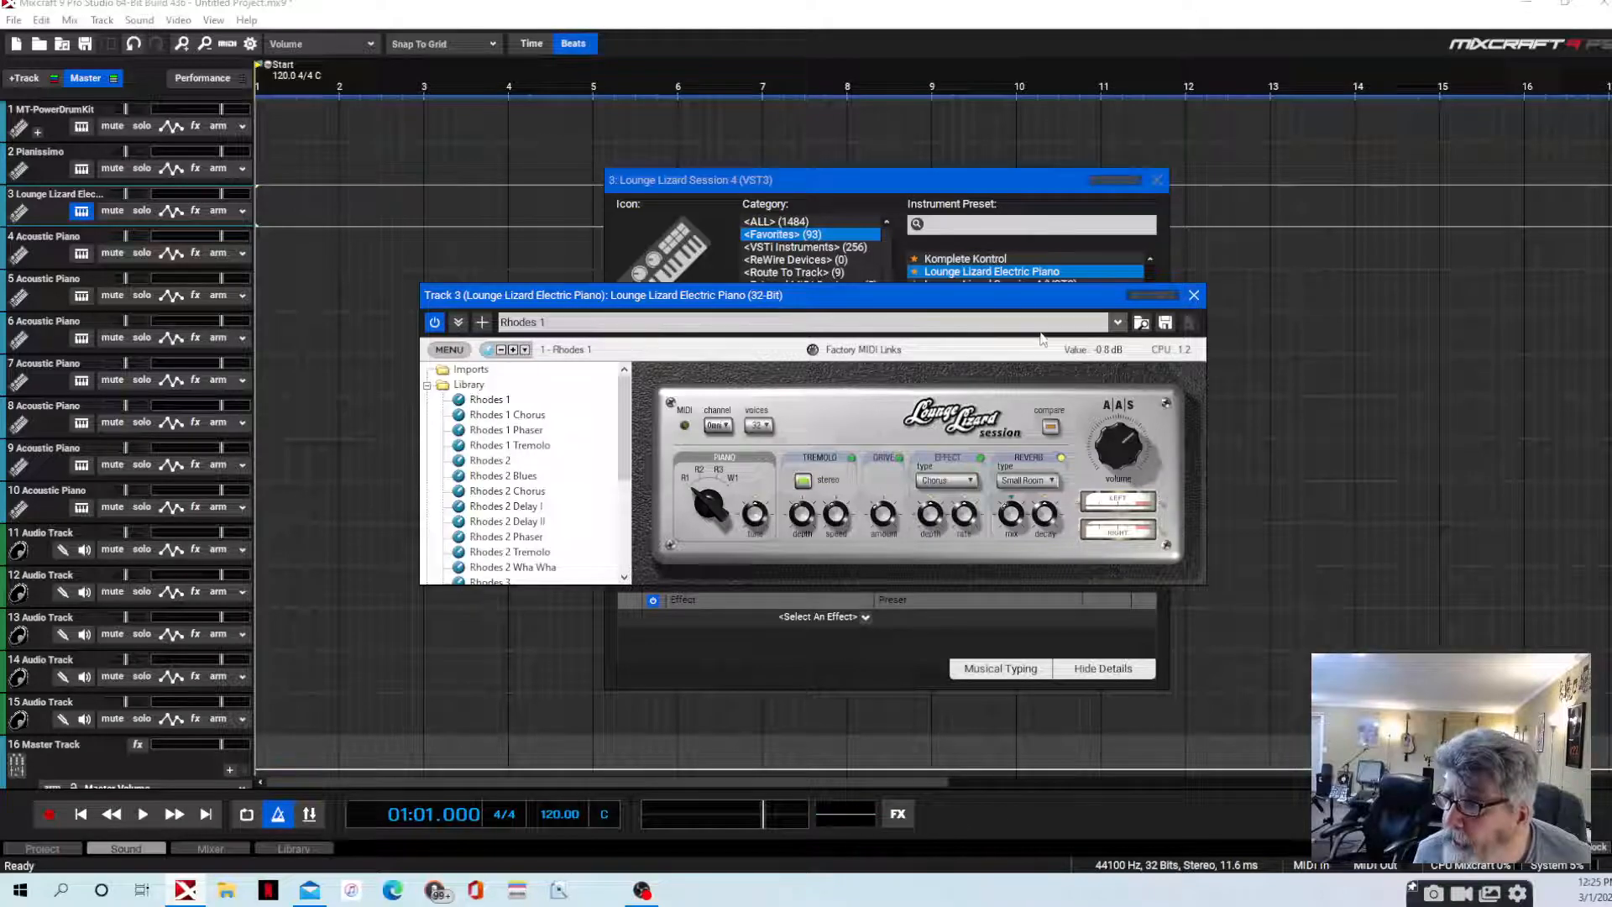
click(1118, 320)
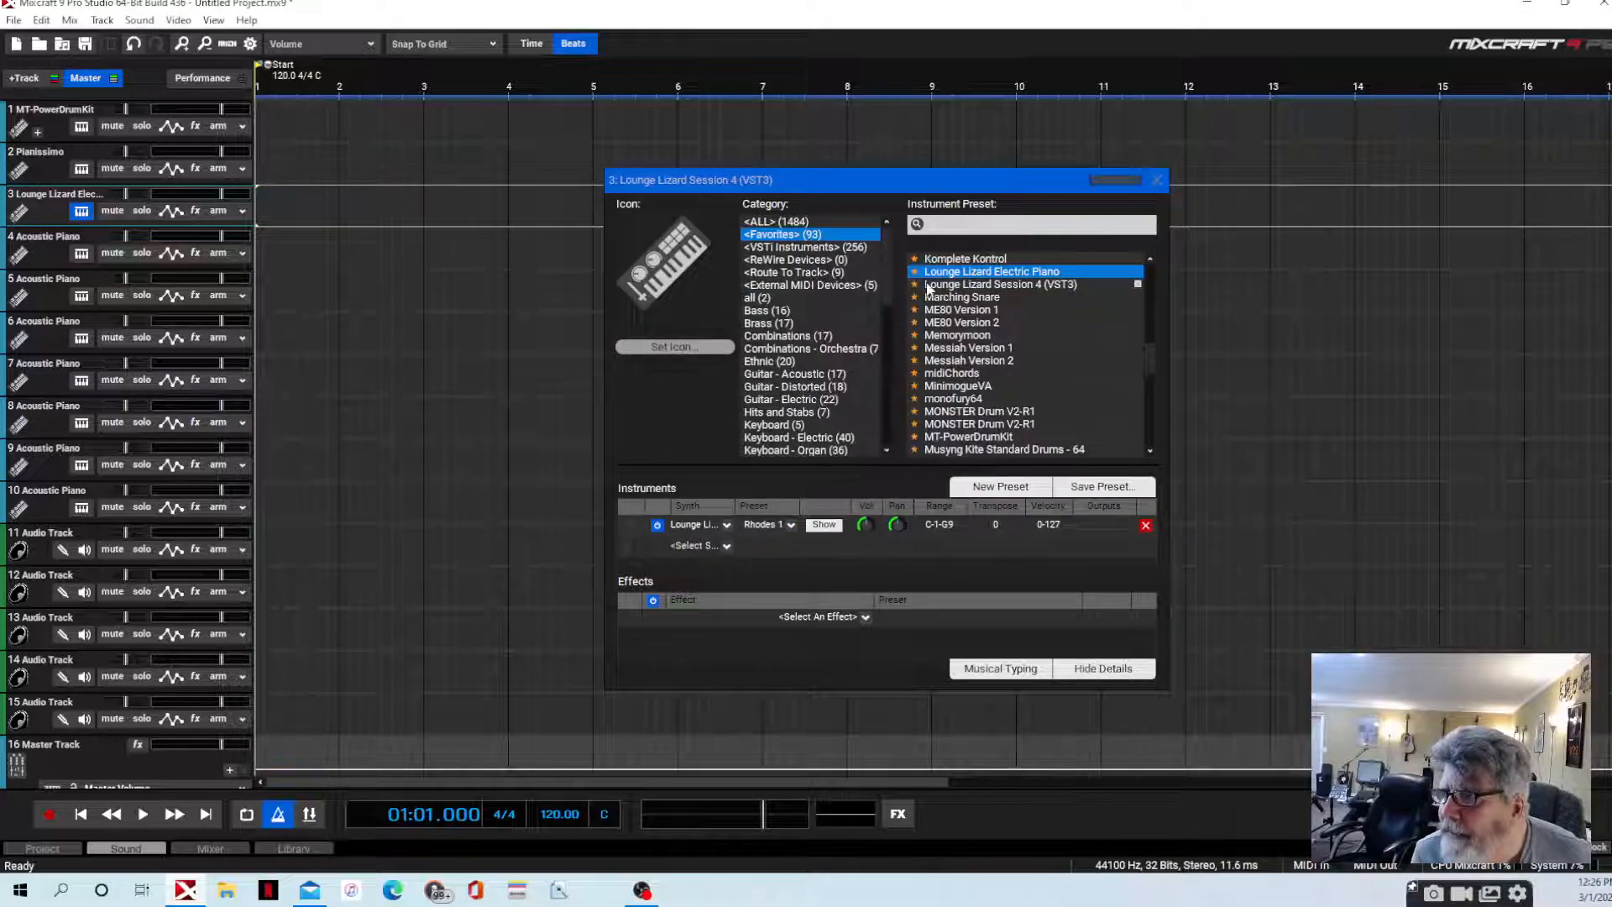
click(1002, 284)
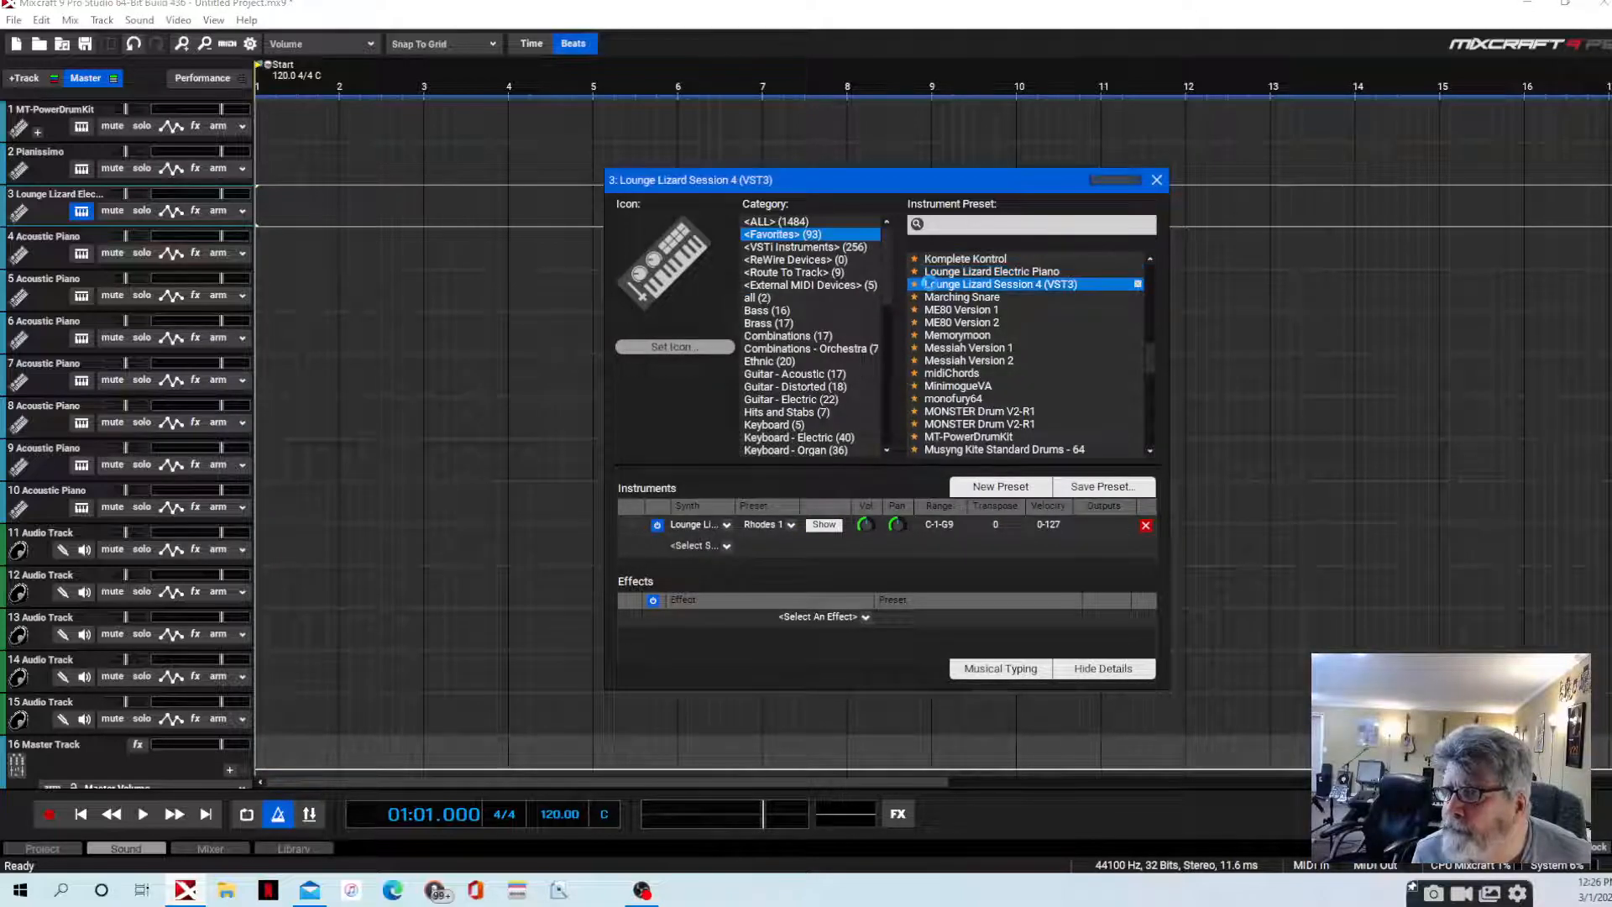
Show the Lounge Lizard Session 4 panel and drop down its Program list
click(823, 524)
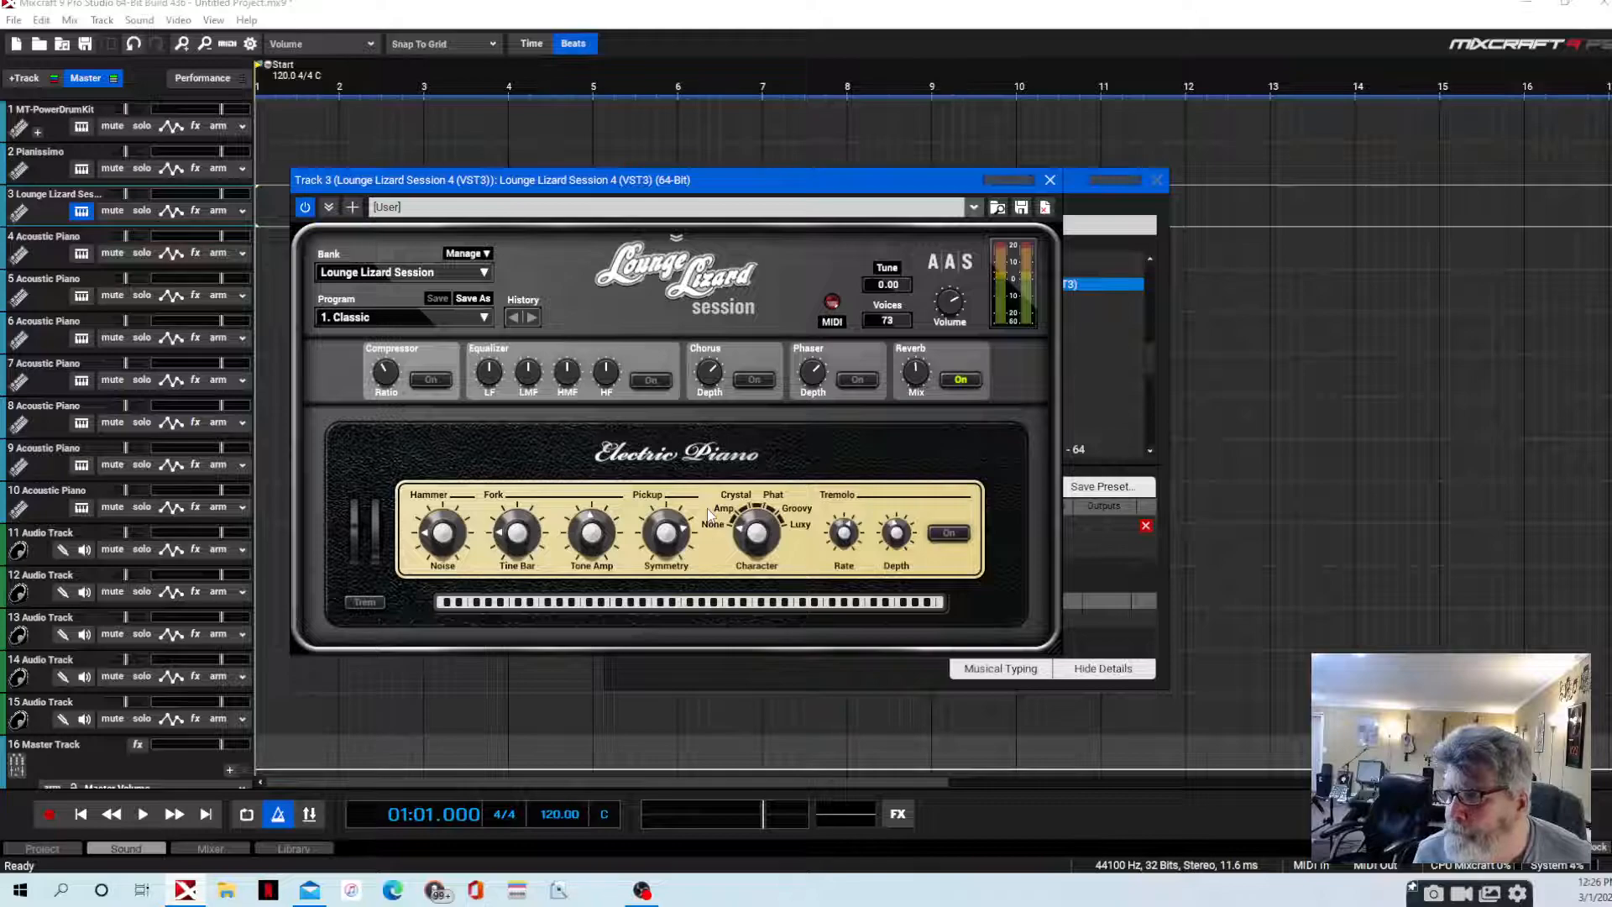
mouse_move(779, 400)
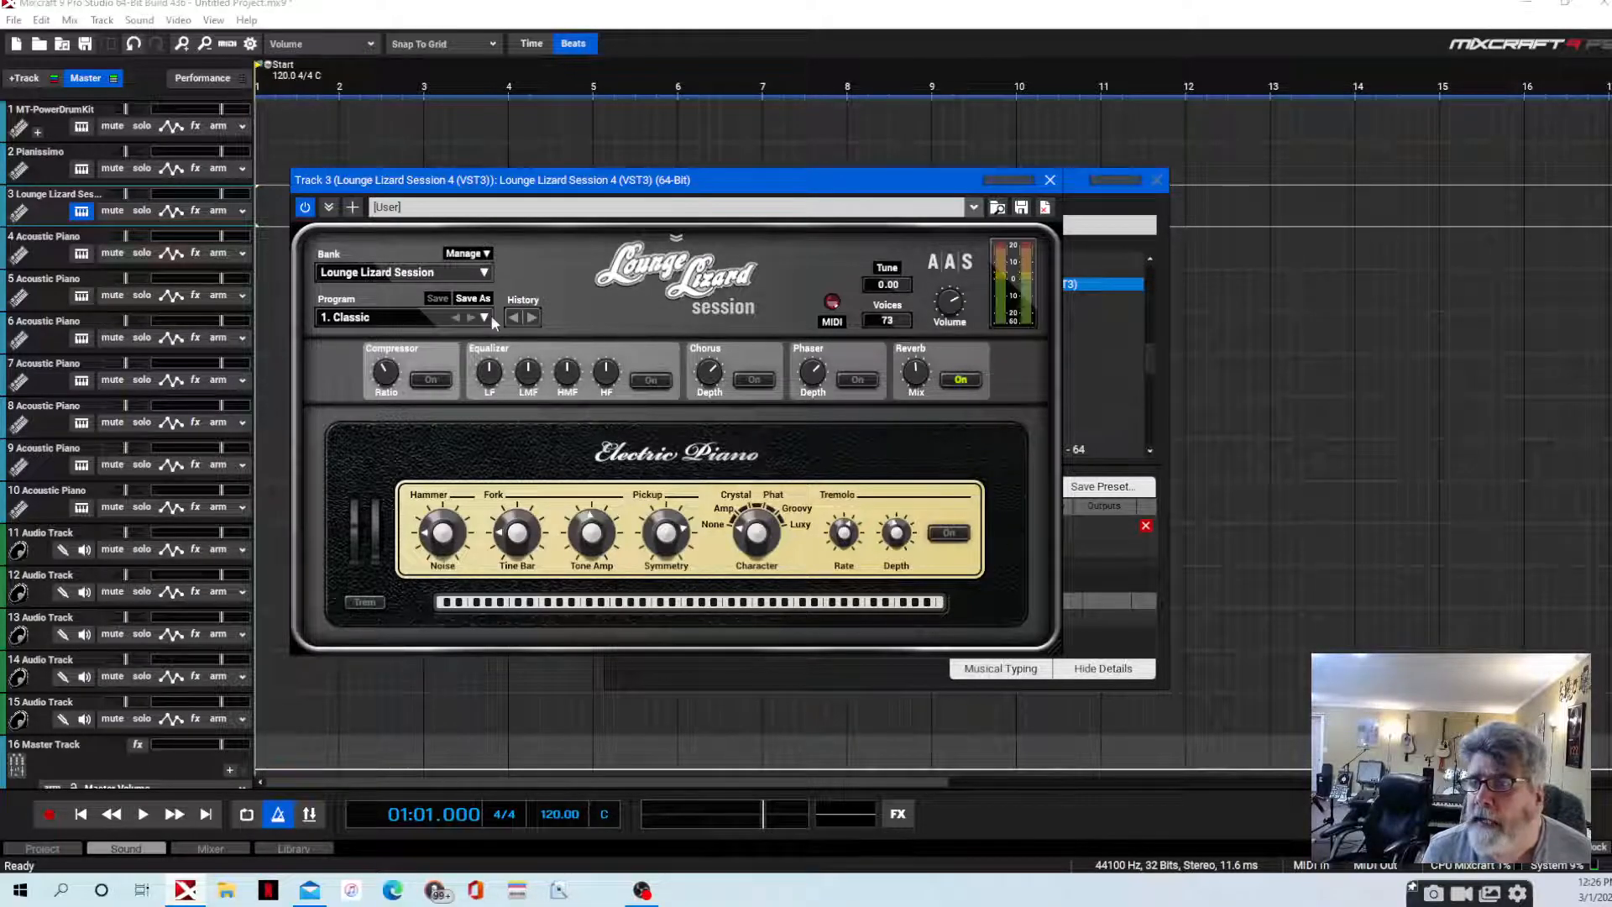
click(467, 318)
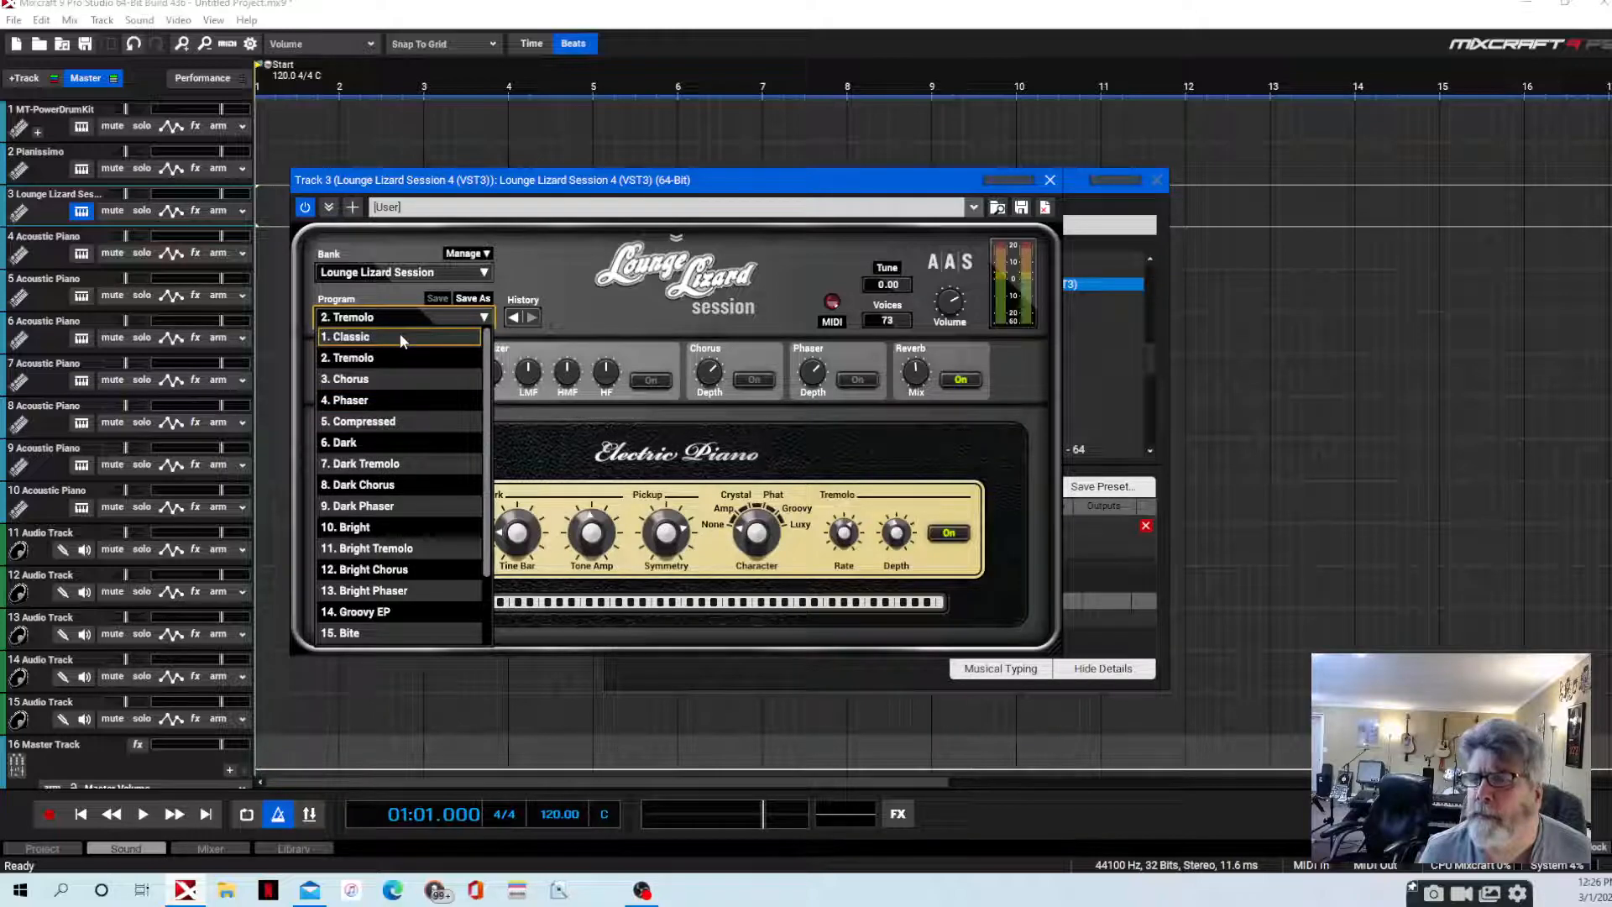
Audition the Classic and Tremolo programs, then settle on Chorus
click(346, 335)
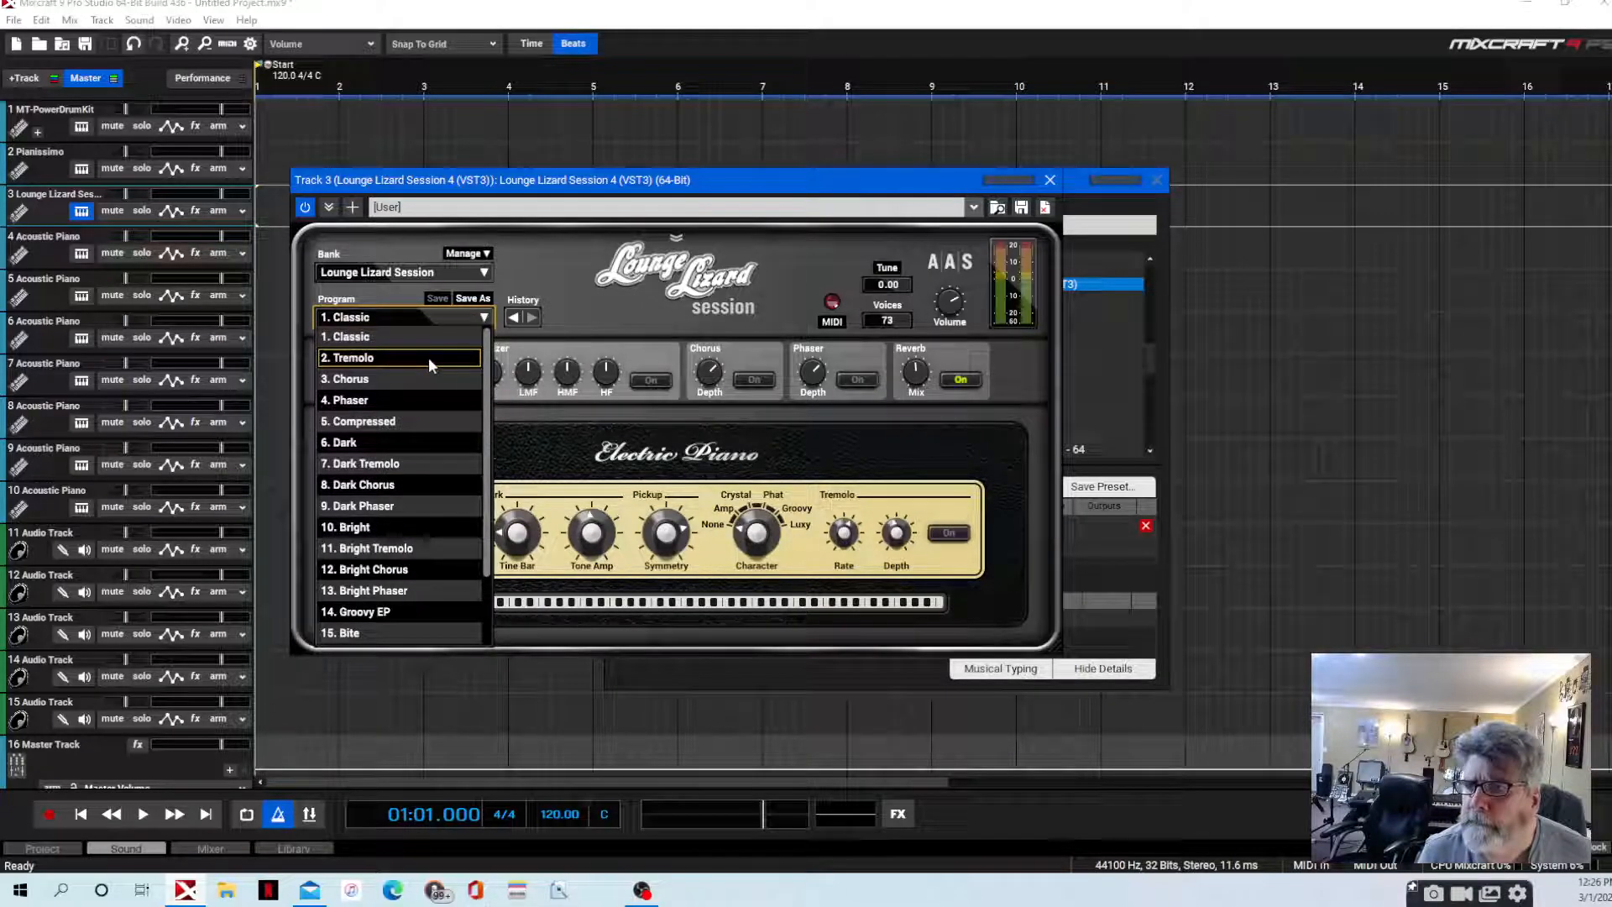
click(352, 336)
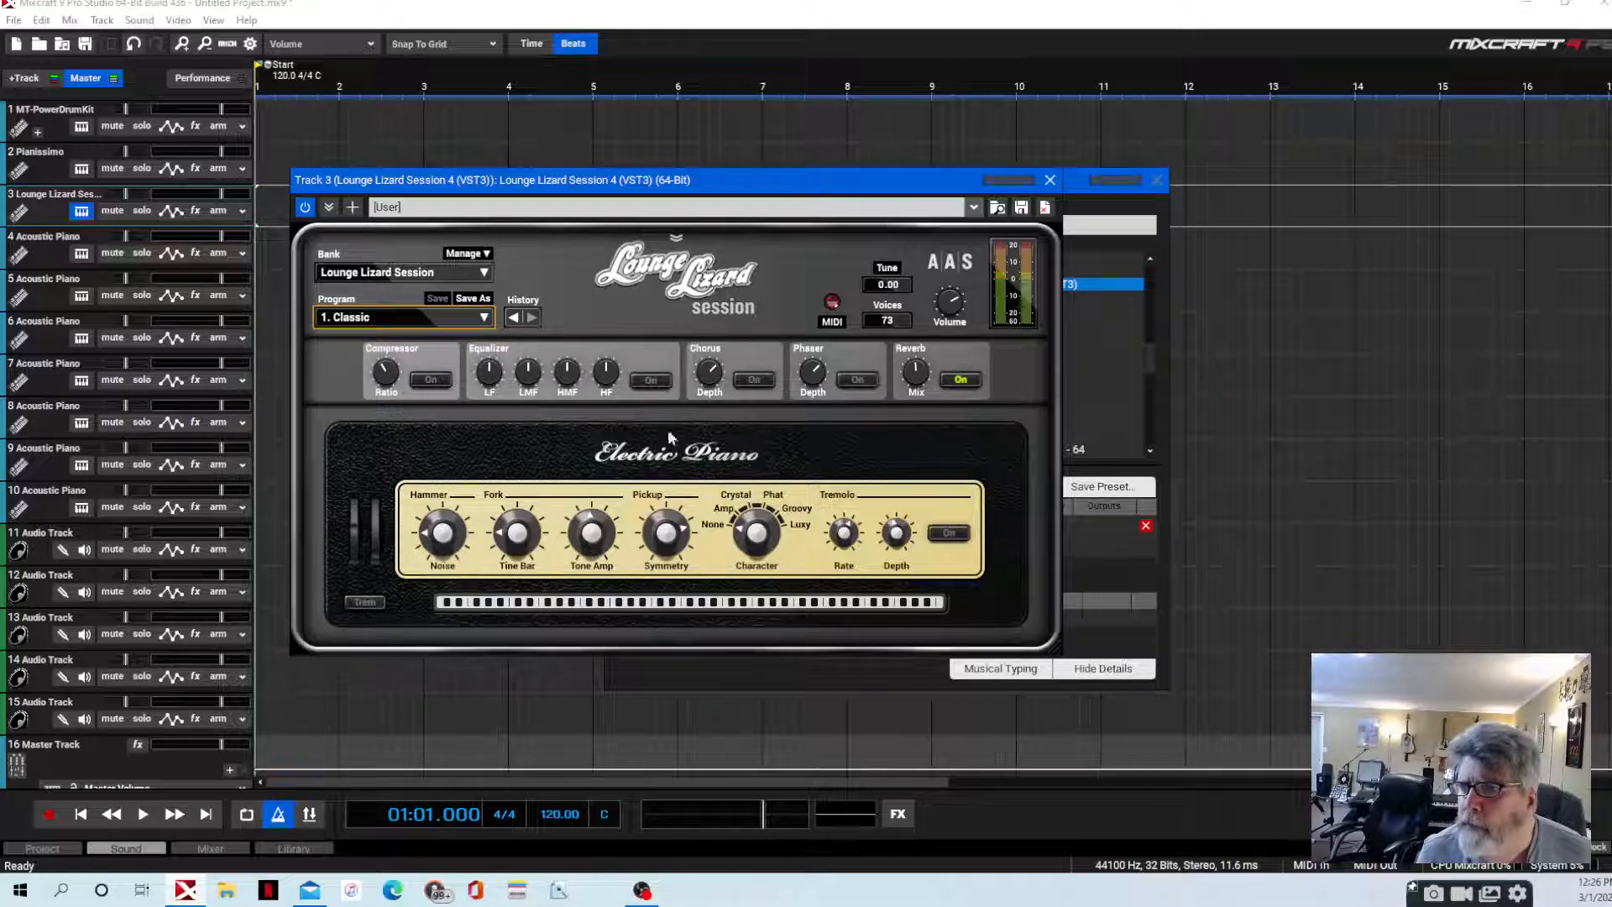
click(403, 318)
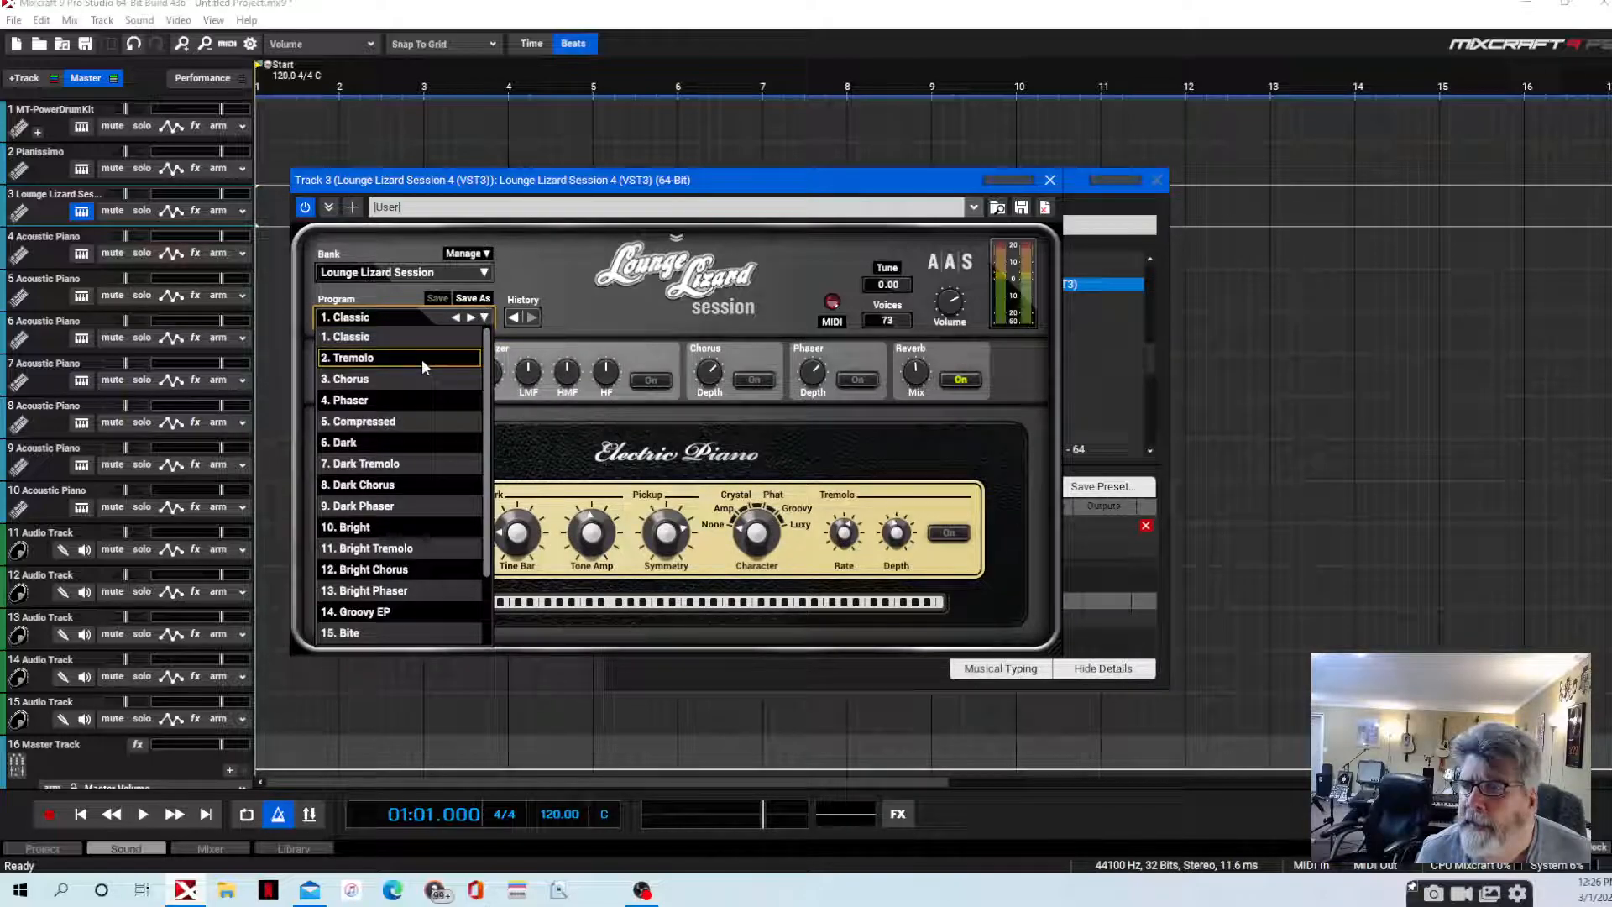
click(366, 358)
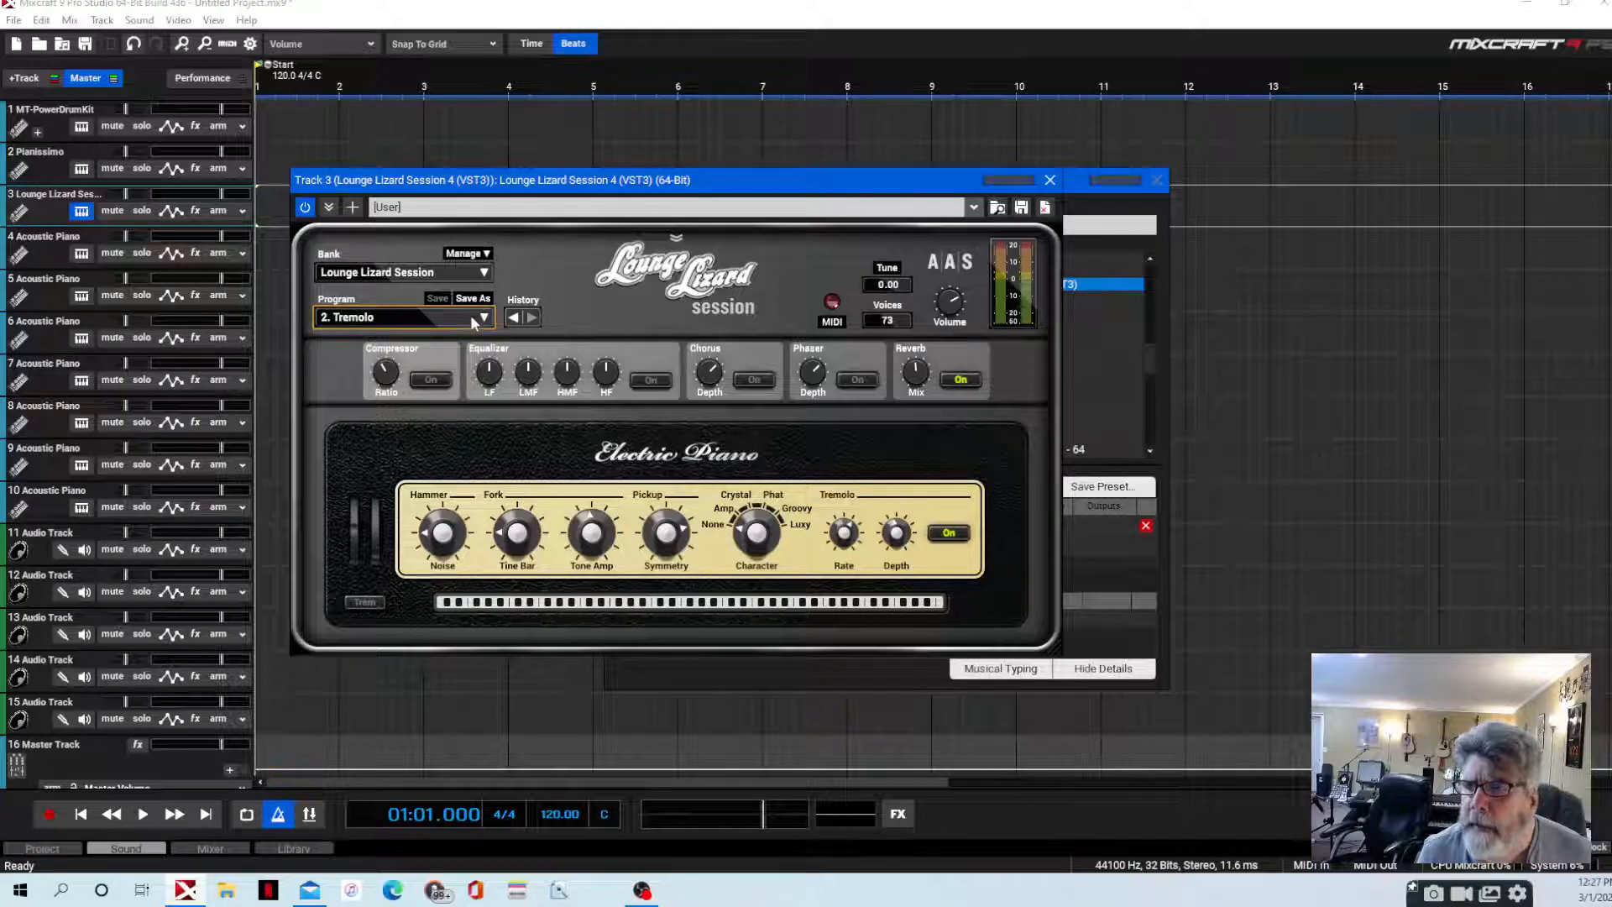
click(474, 318)
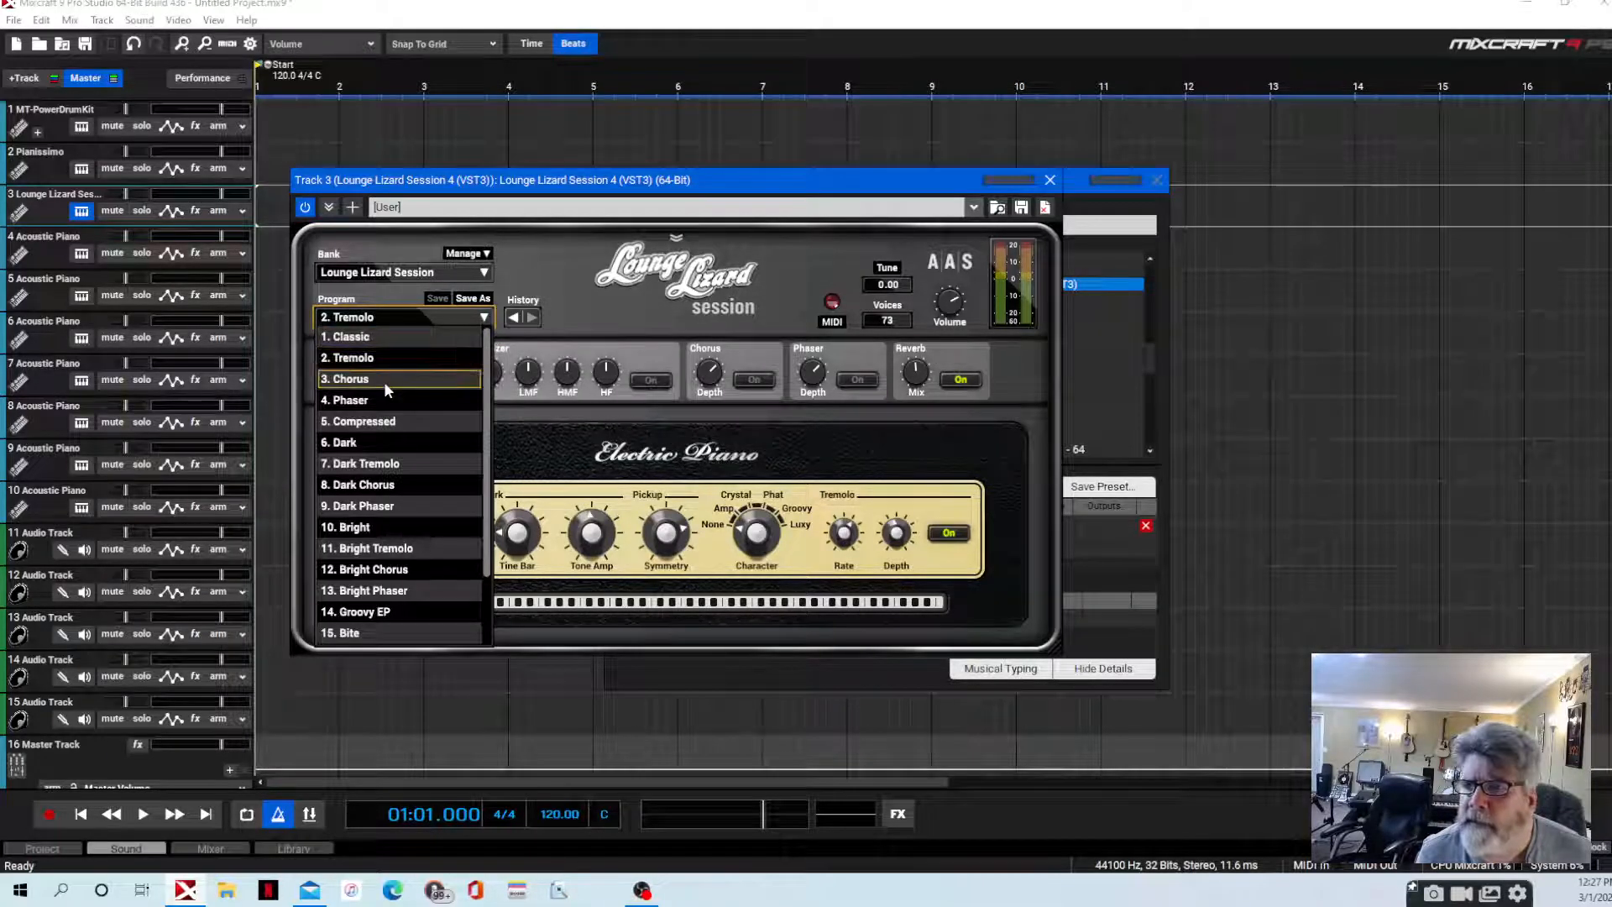
click(346, 380)
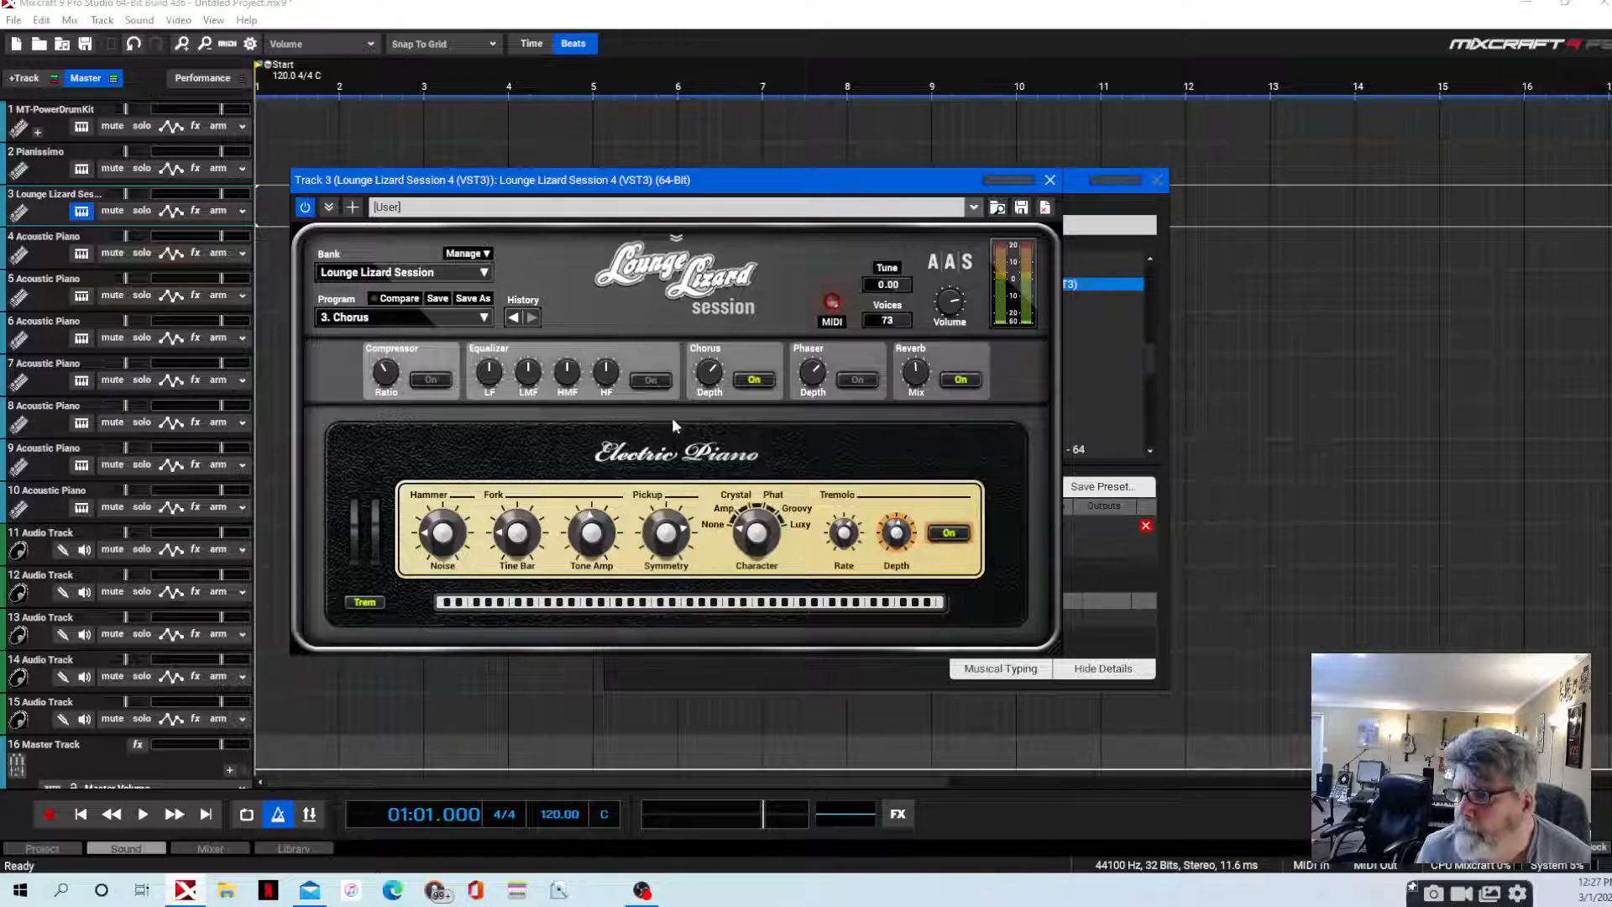
mouse_move(692, 689)
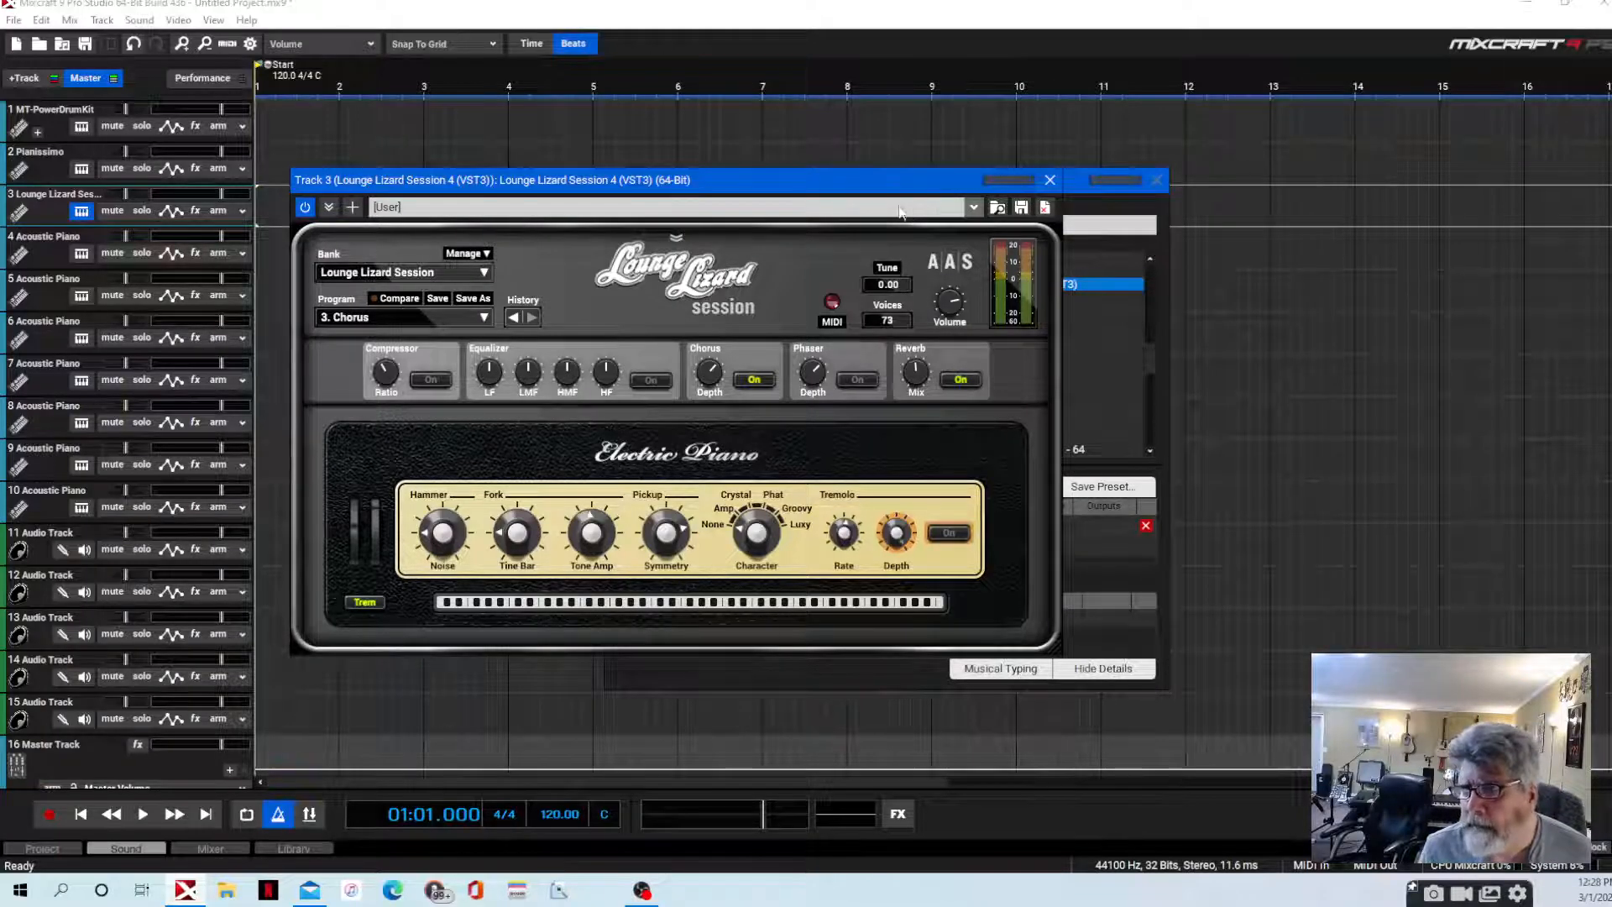
mouse_move(1206, 235)
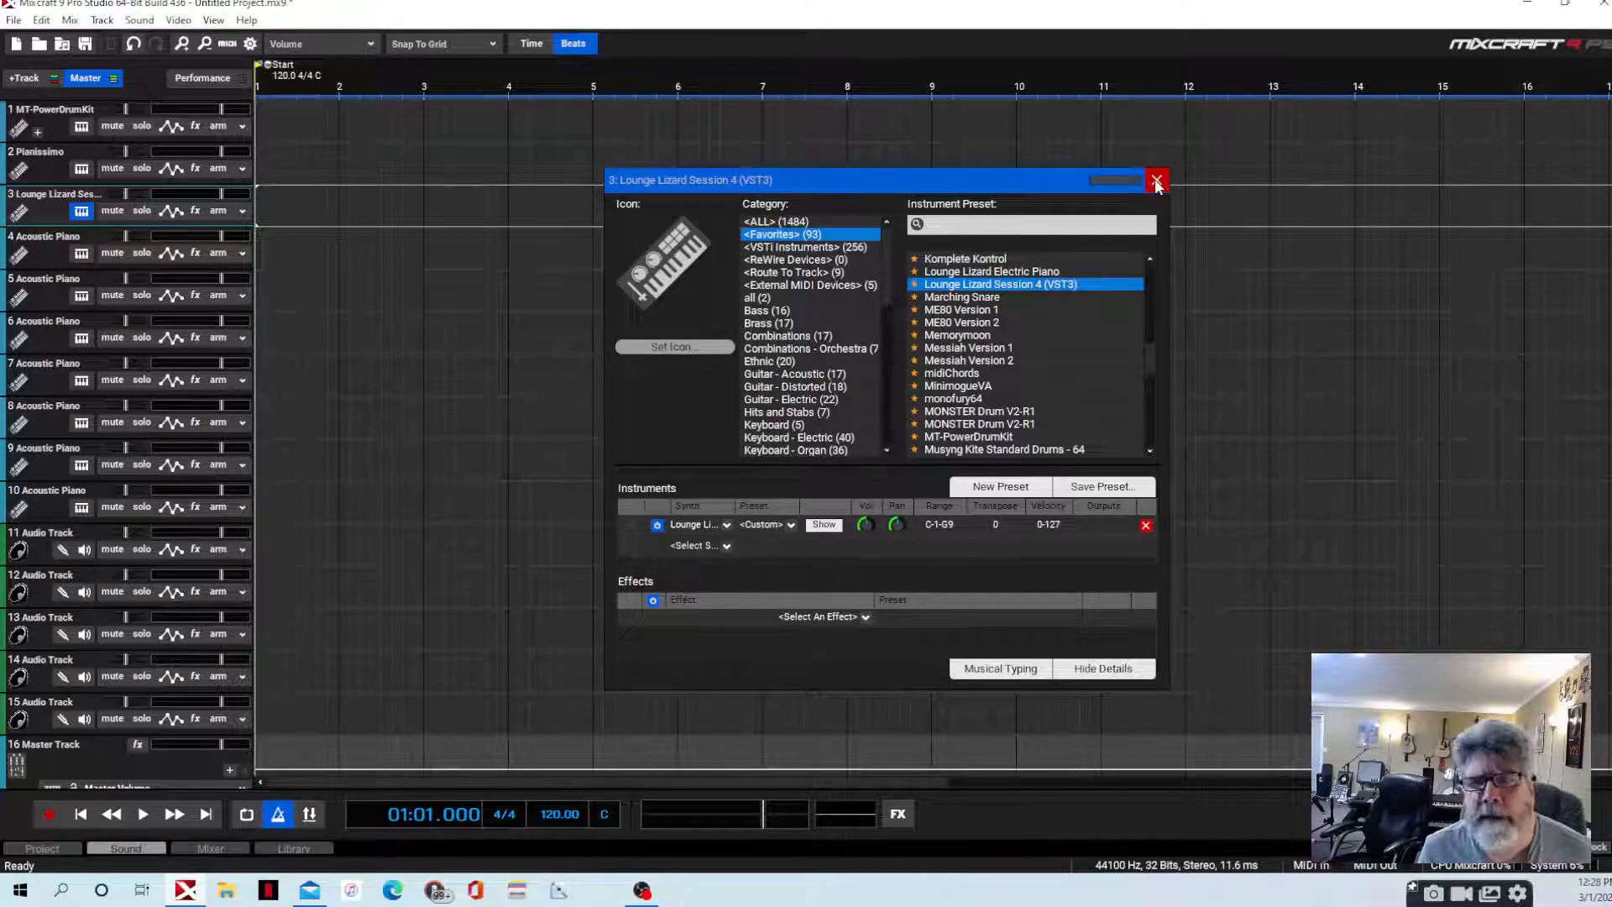
Close track 3's instrument settings, returning to the track arrangement
click(1156, 181)
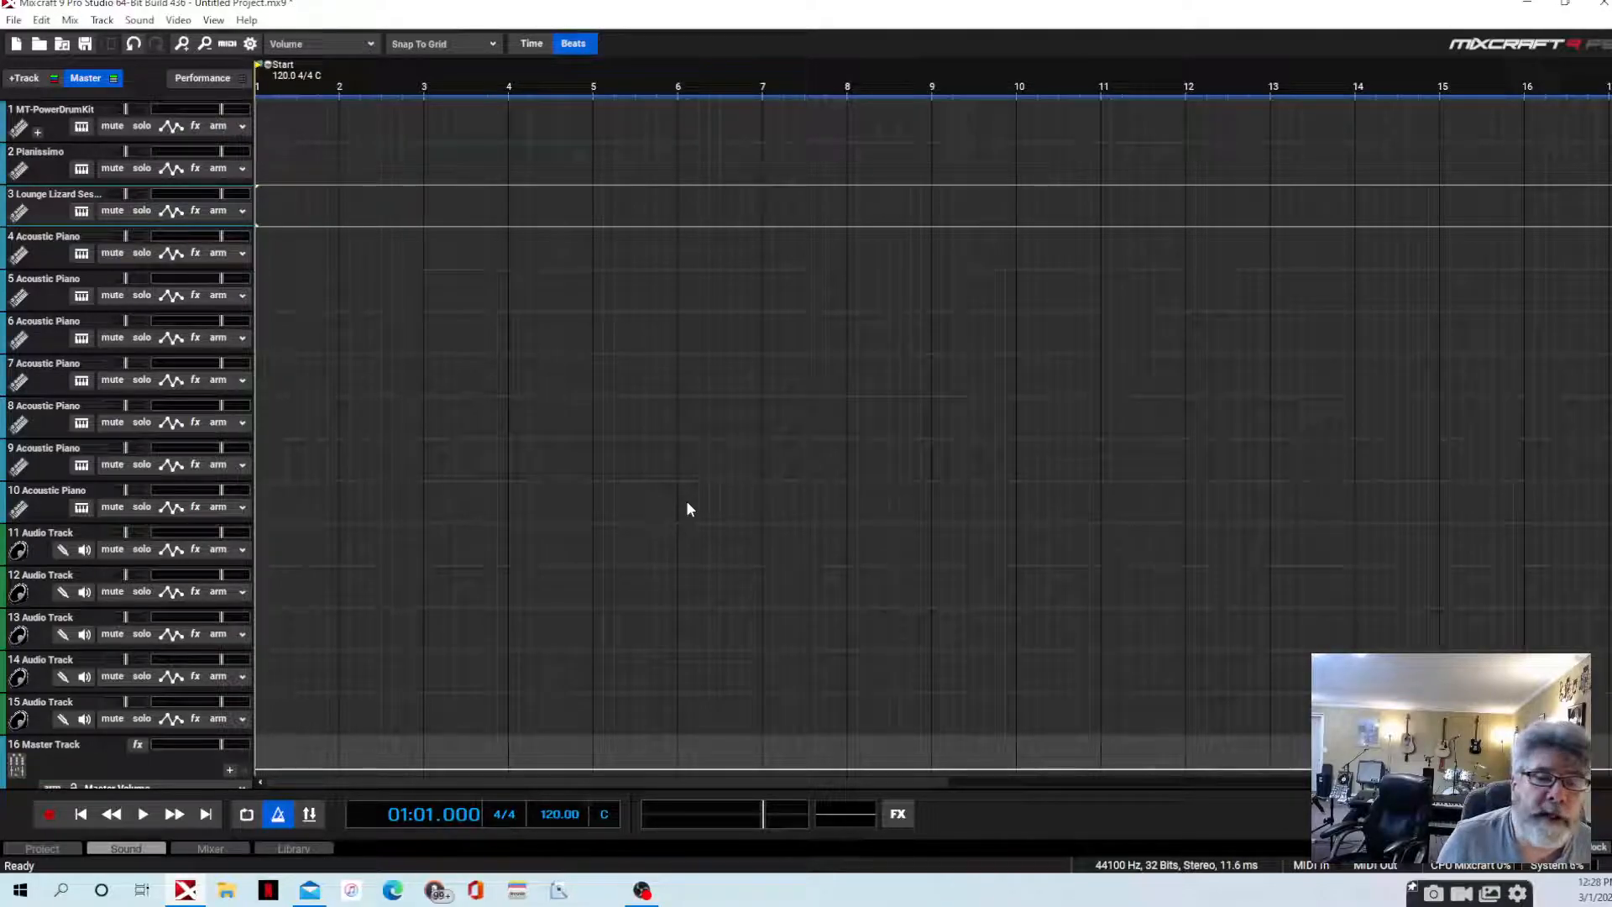
mouse_move(889, 172)
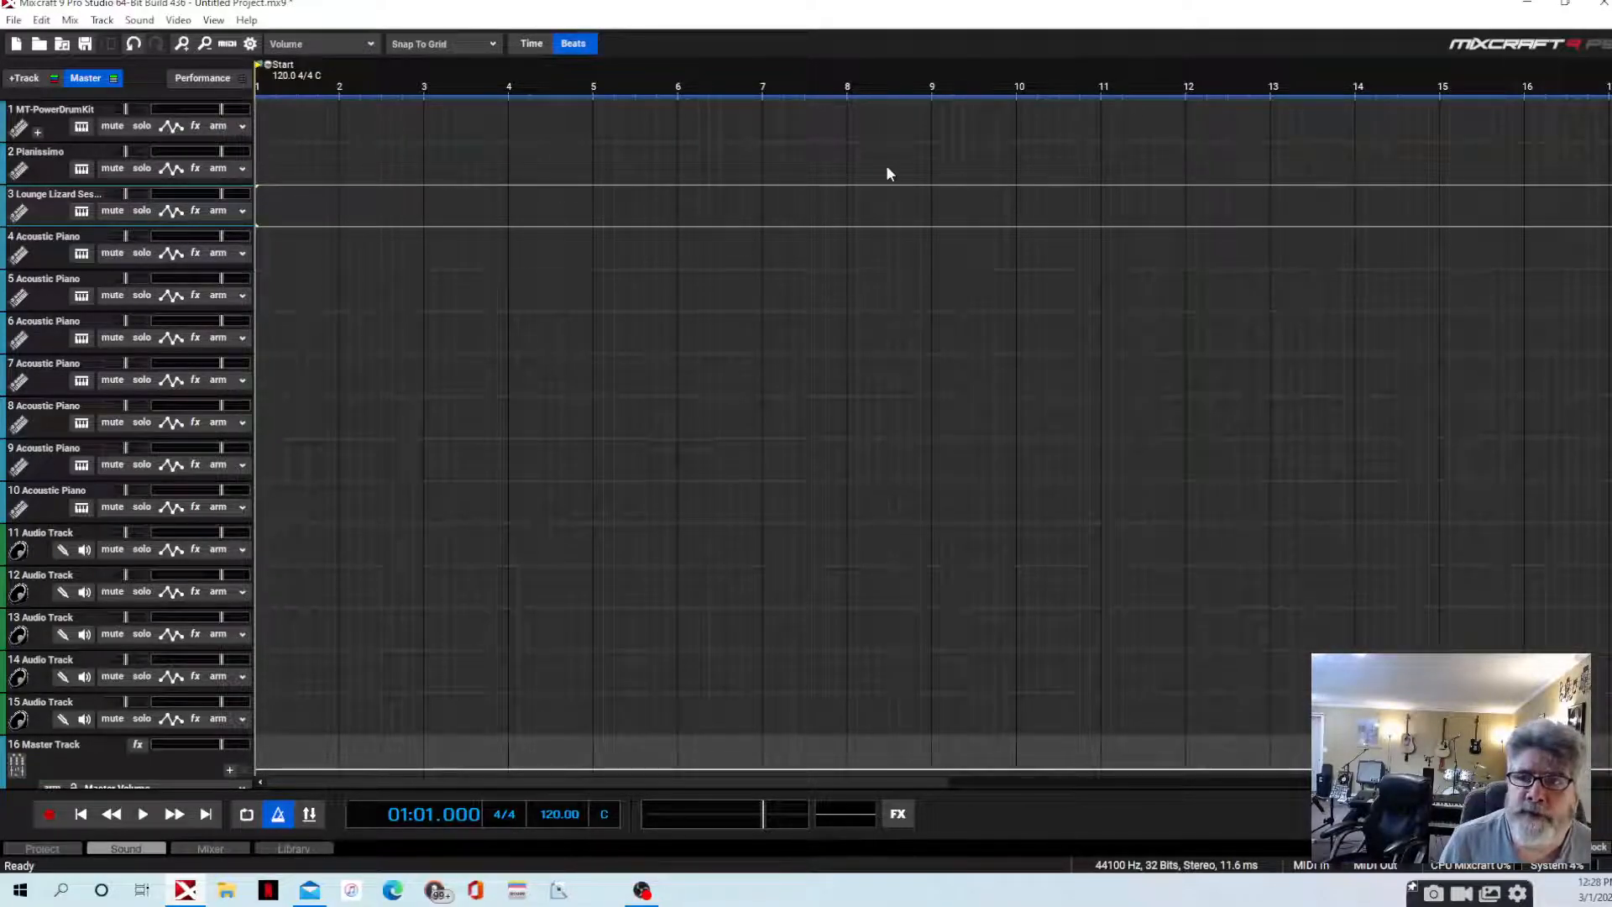
mouse_move(676, 395)
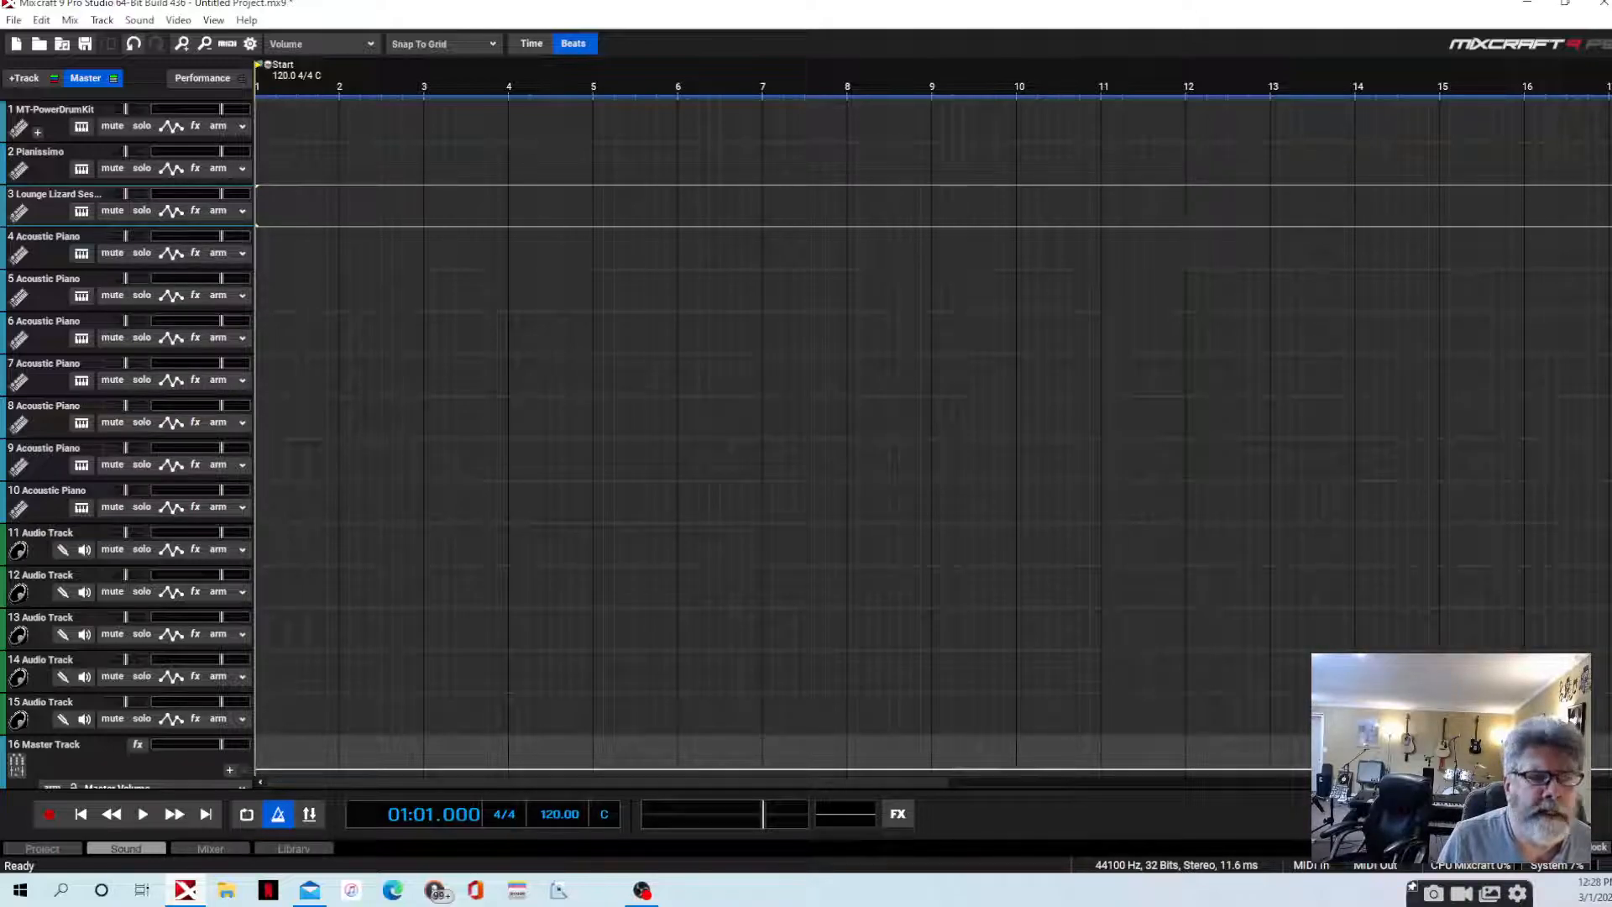
mouse_move(480, 333)
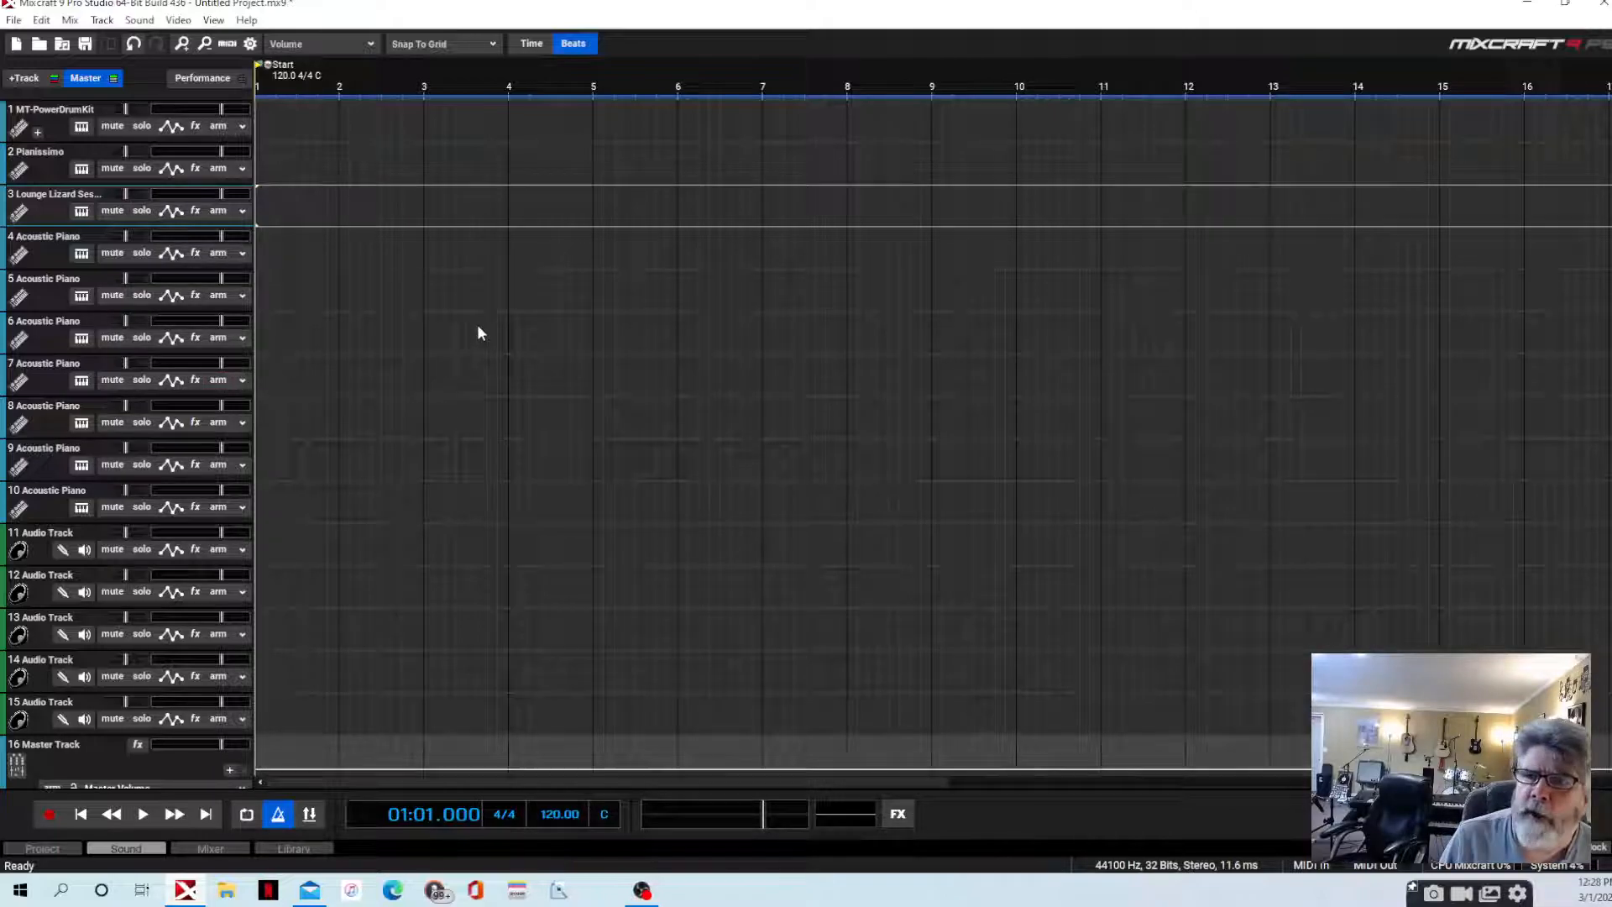